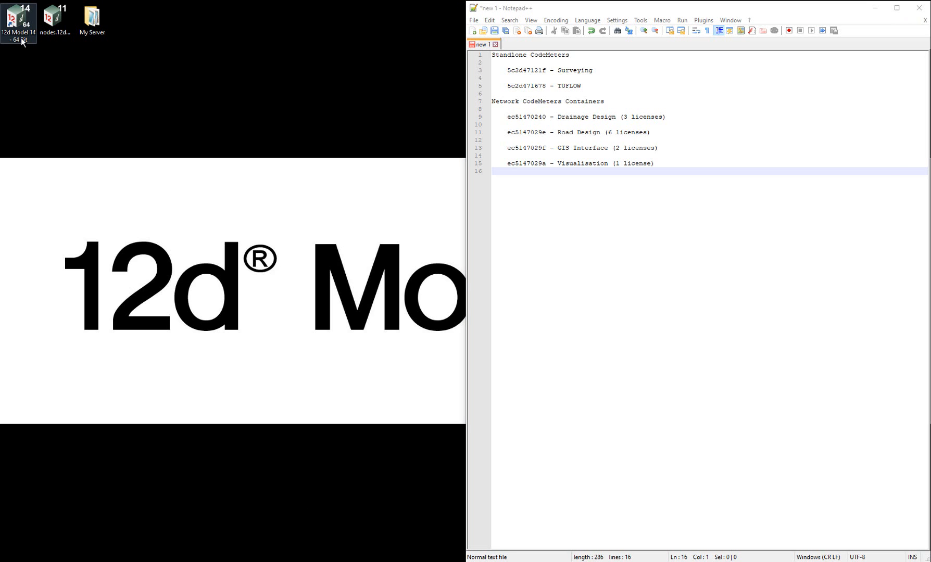
# - Launch 12d Model 14 and open the recent Dongles.4d project
pyautogui.doubleClick(19, 15)
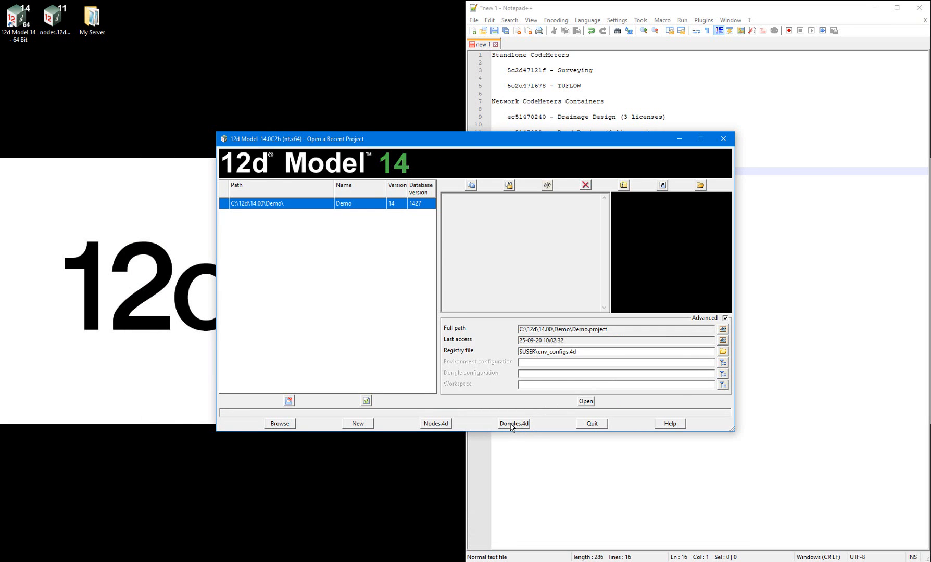
pyautogui.click(514, 423)
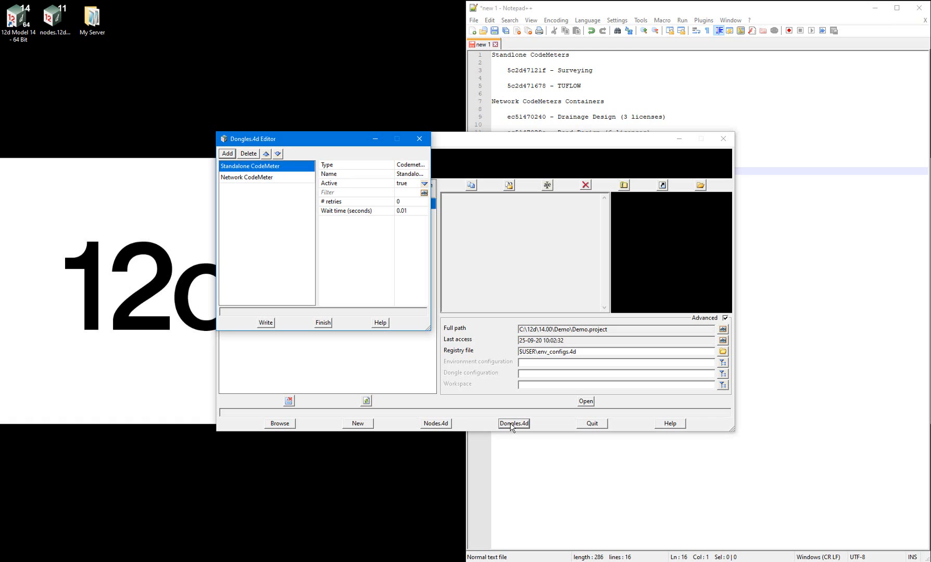
# - Delete the Standalone CodeMeter and Network CodeMeter dongle entries
pyautogui.click(248, 153)
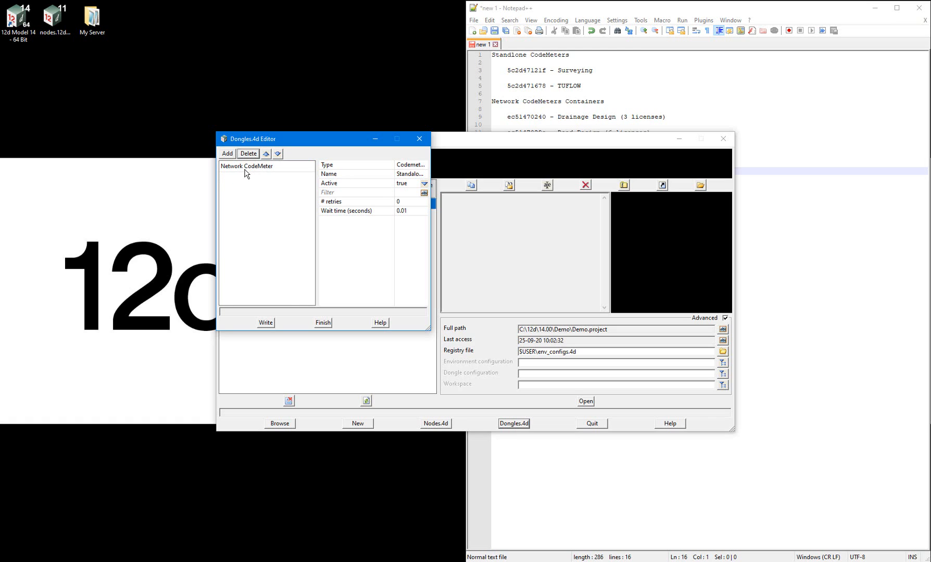
pyautogui.click(248, 153)
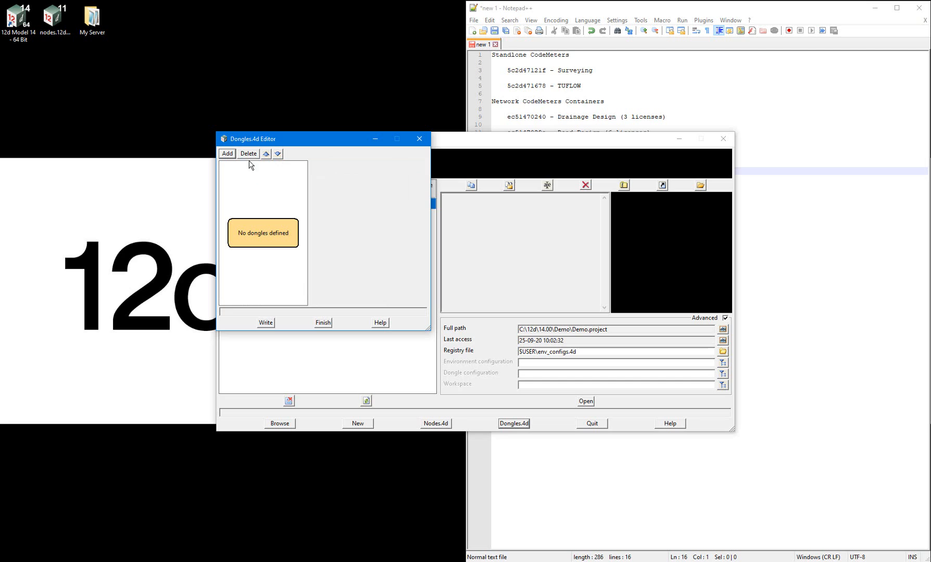
pyautogui.moveTo(253, 180)
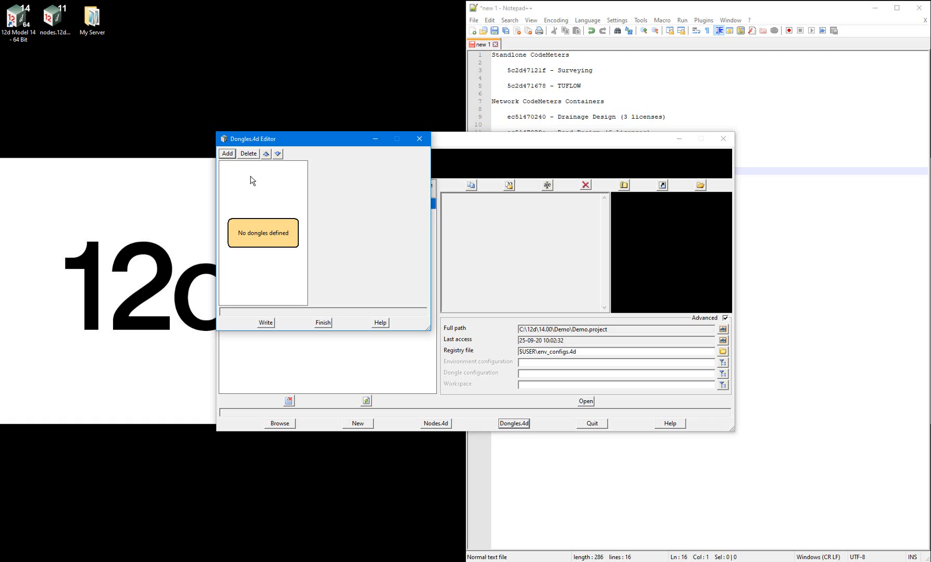
pyautogui.moveTo(439, 101)
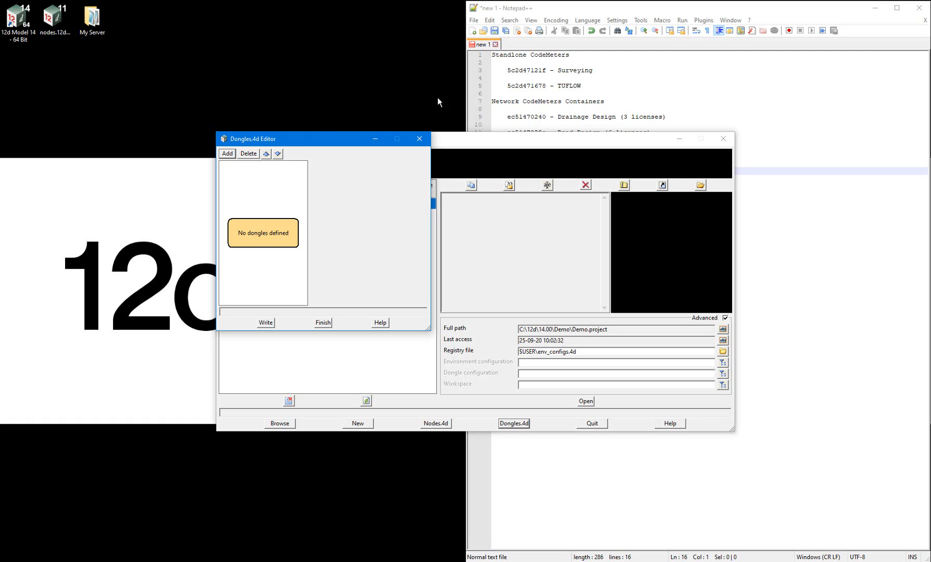
pyautogui.moveTo(523, 73)
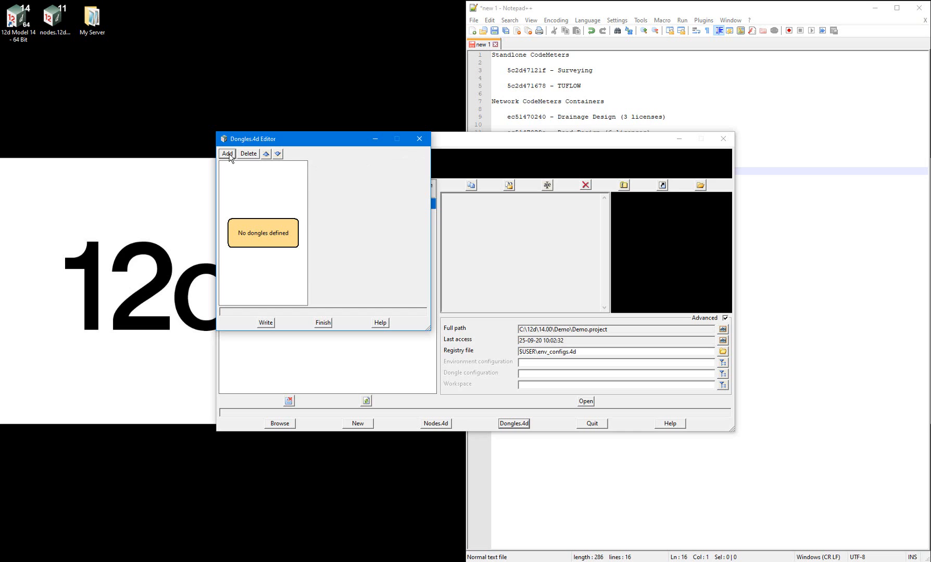
# - Add a new dongle of type Codemeter - local
pyautogui.click(226, 154)
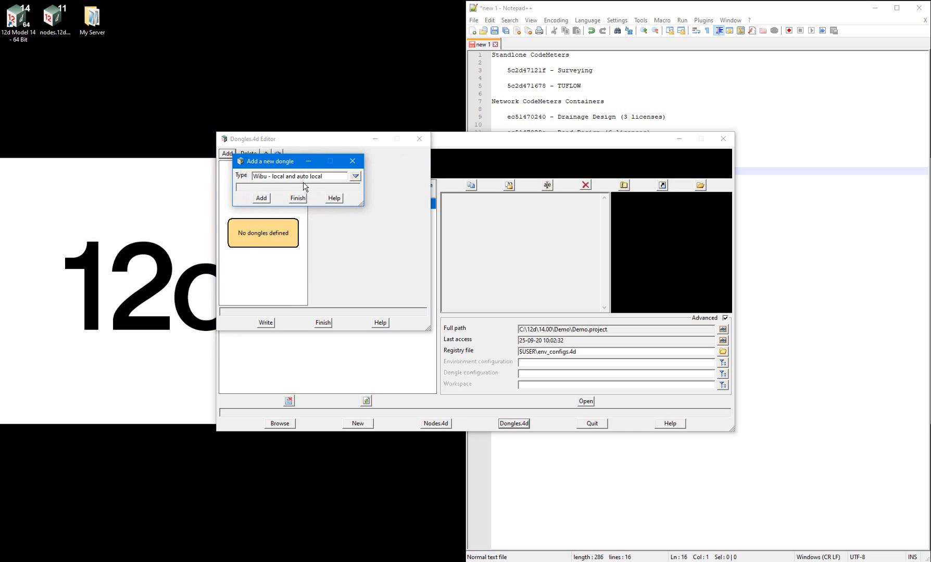
pyautogui.click(355, 176)
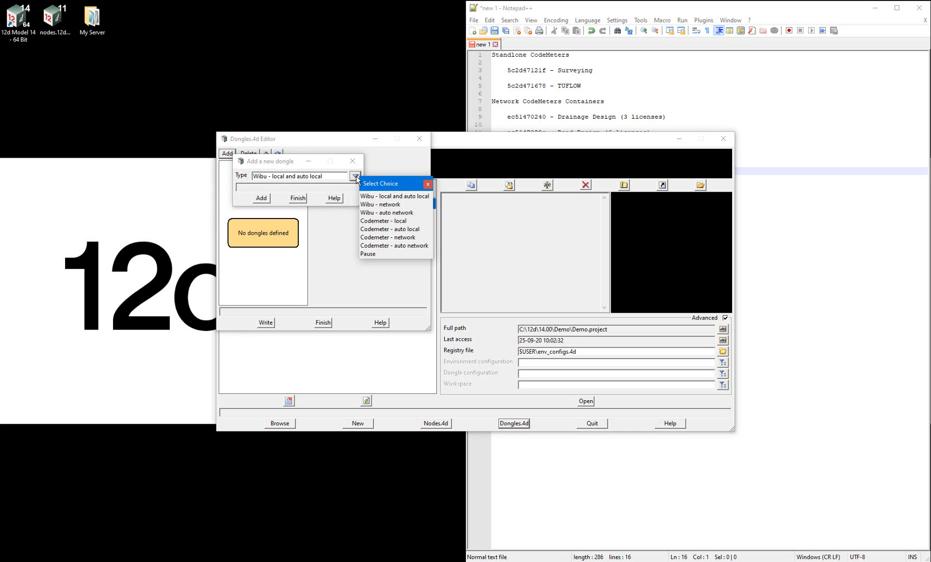
pyautogui.click(382, 221)
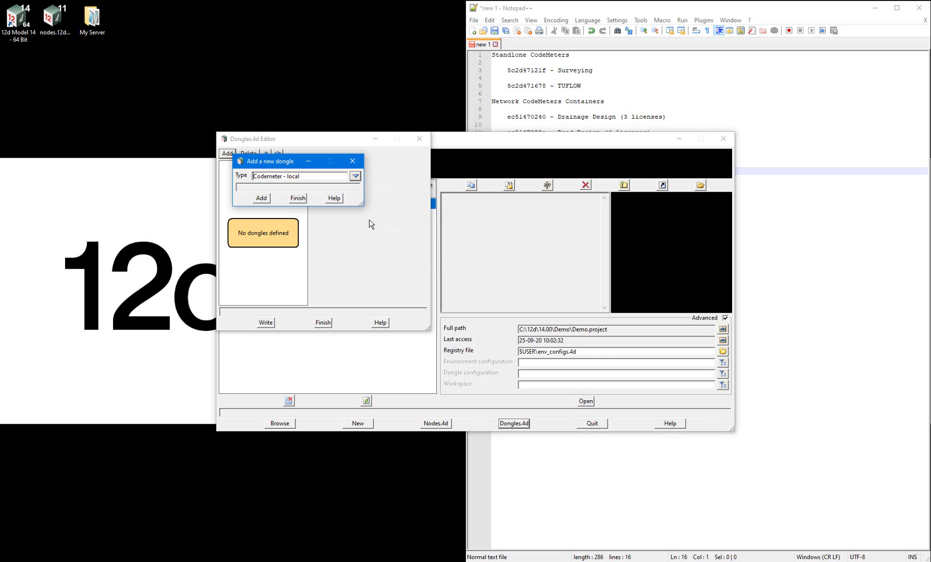
pyautogui.moveTo(367, 233)
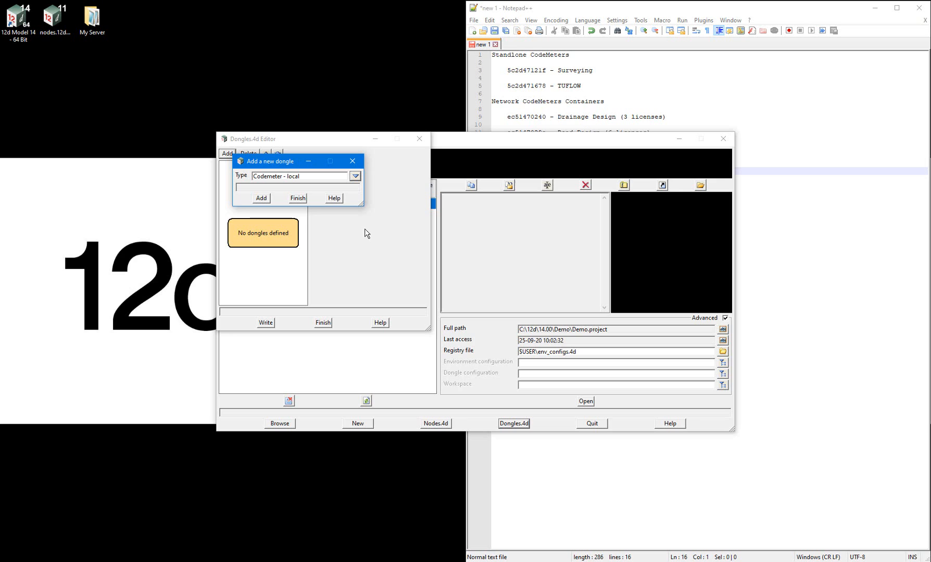
pyautogui.click(261, 198)
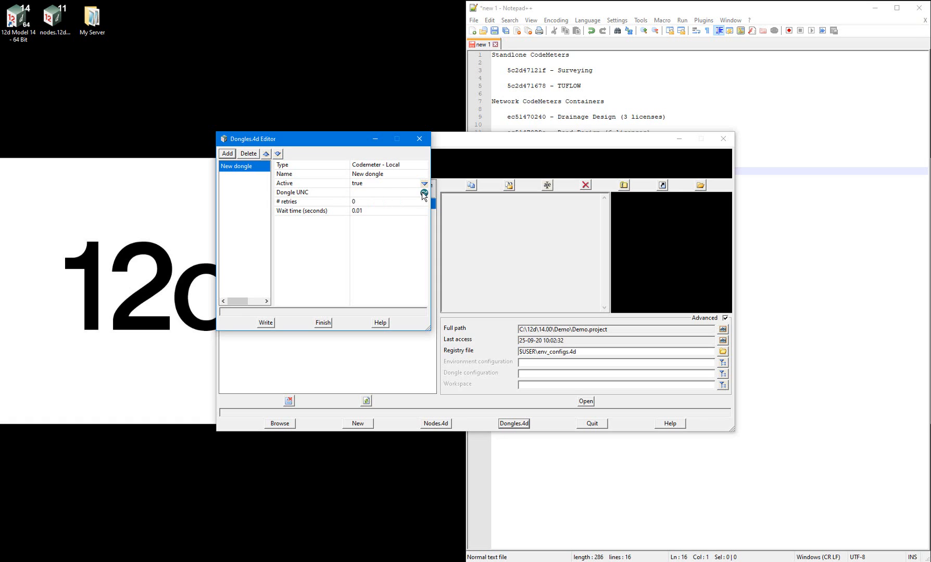
# - Set the dongle UNC to container 5c2d47121f (3-4612866/1/16)
pyautogui.click(424, 193)
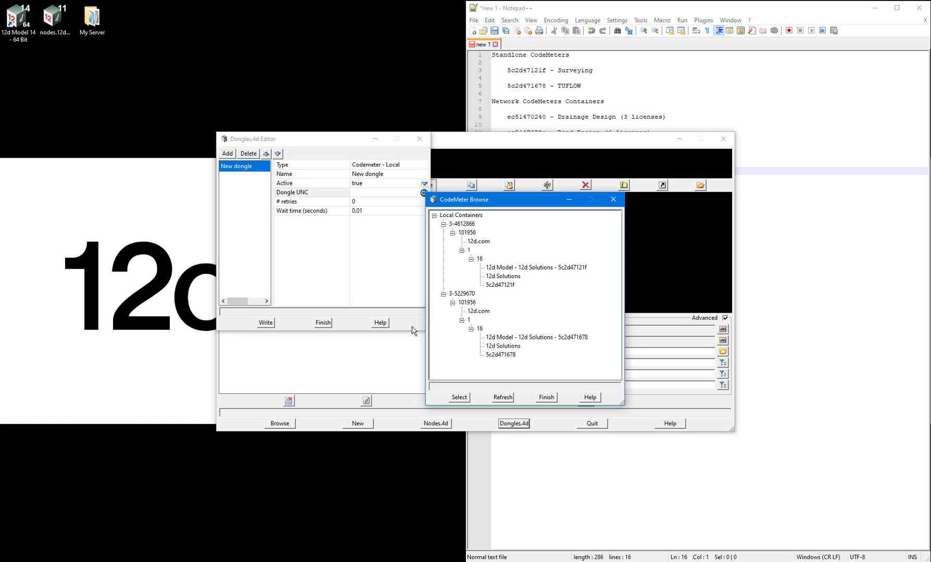
pyautogui.moveTo(542, 267)
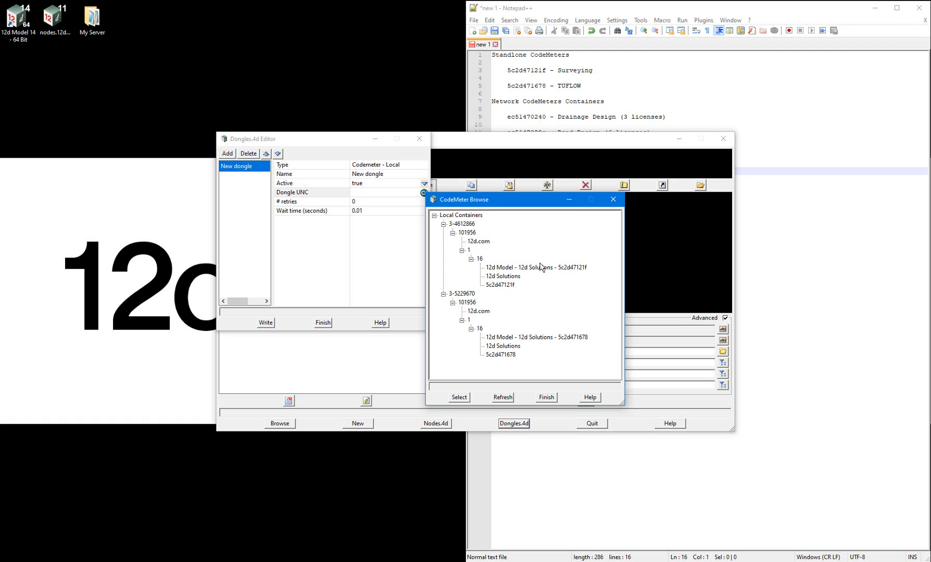
pyautogui.moveTo(547, 273)
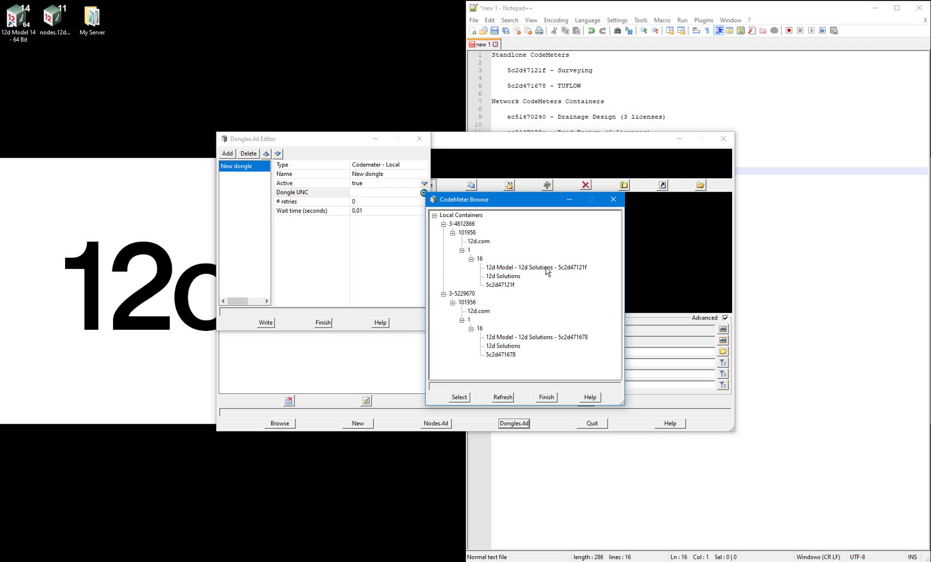
pyautogui.click(536, 267)
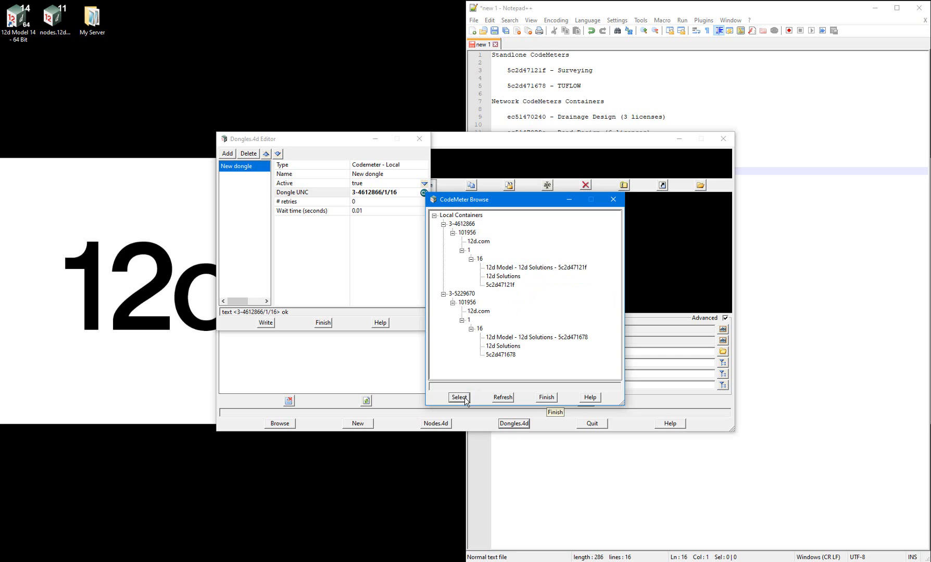
pyautogui.click(459, 397)
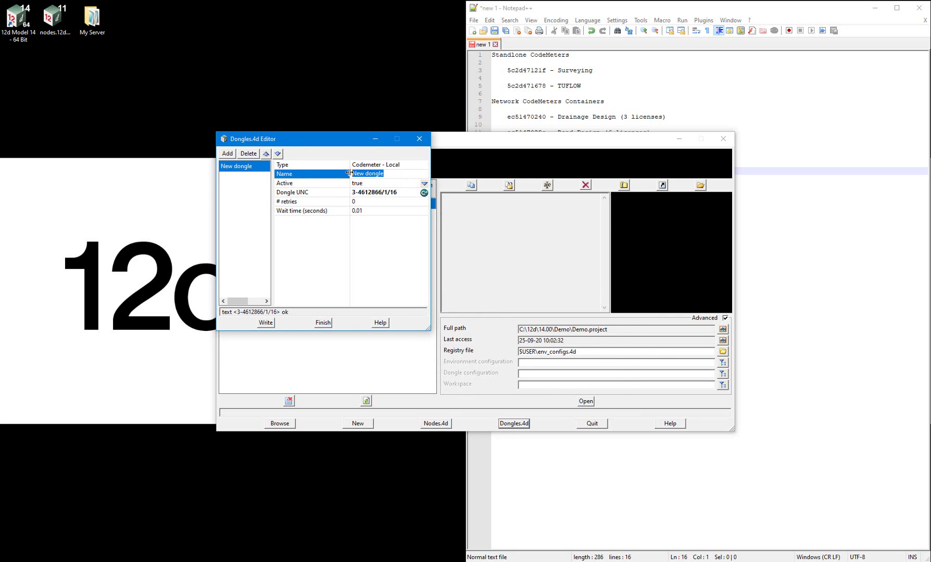
# - Enter 'Surveying' as the local dongle's name
pyautogui.write('Surveying')
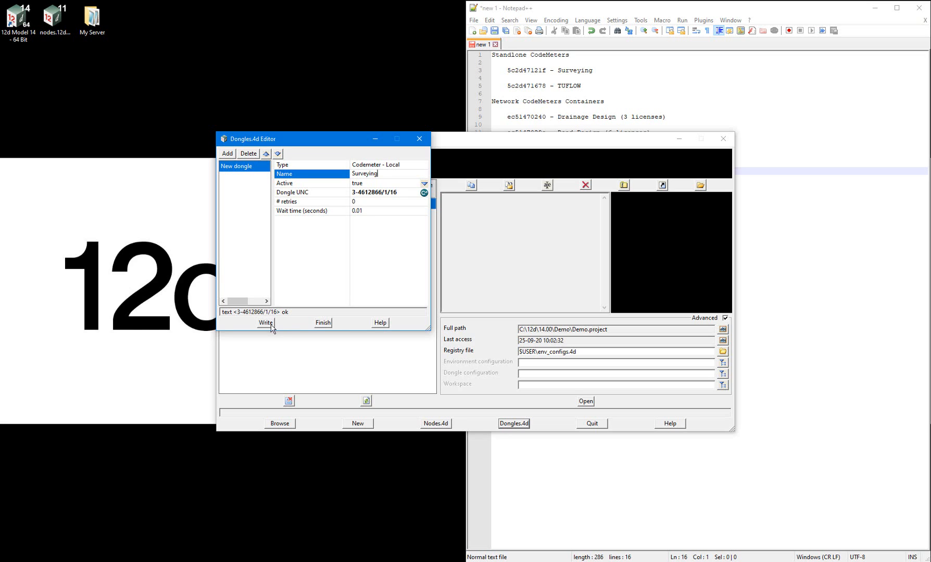
# - Write the Surveying setup to dongles.4d in c:\12d\14.00
pyautogui.click(266, 322)
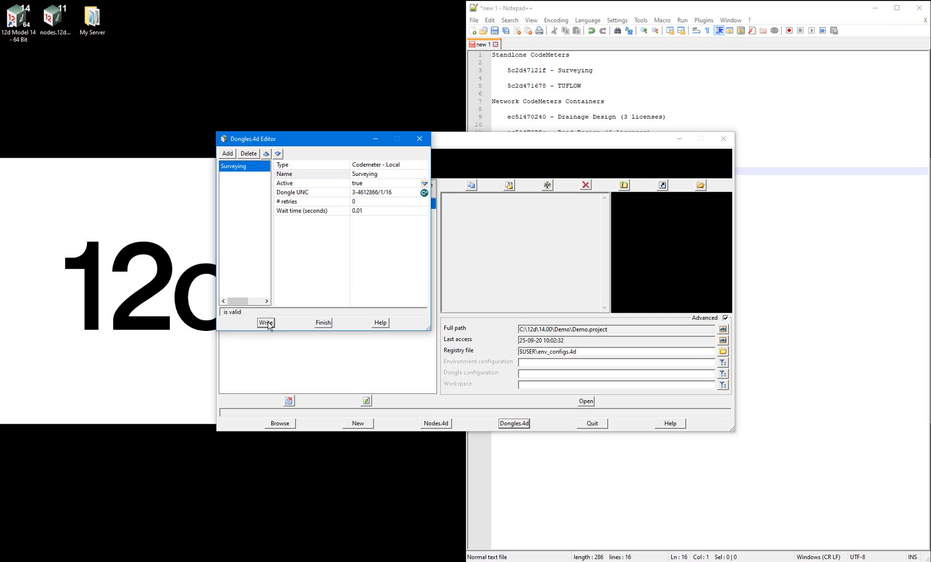
pyautogui.click(265, 323)
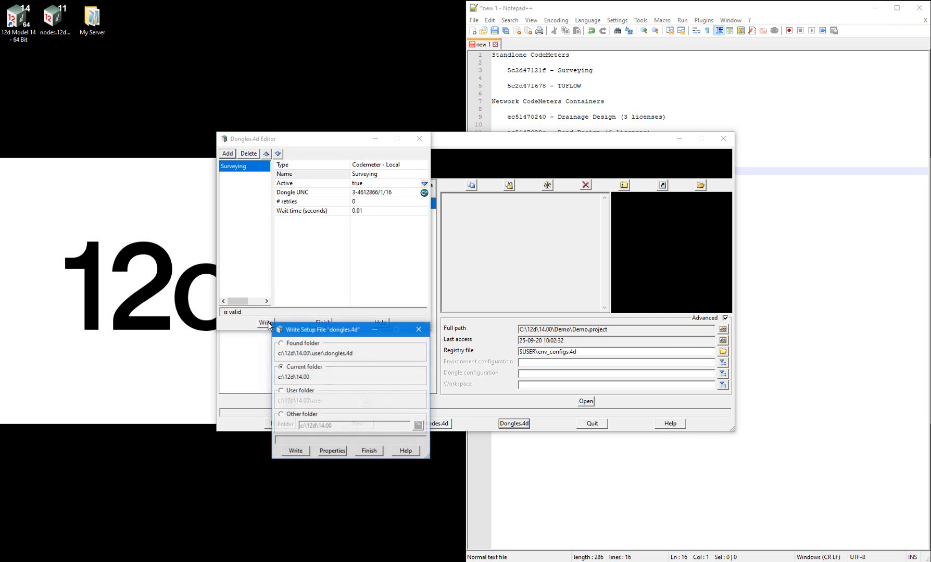
pyautogui.click(280, 414)
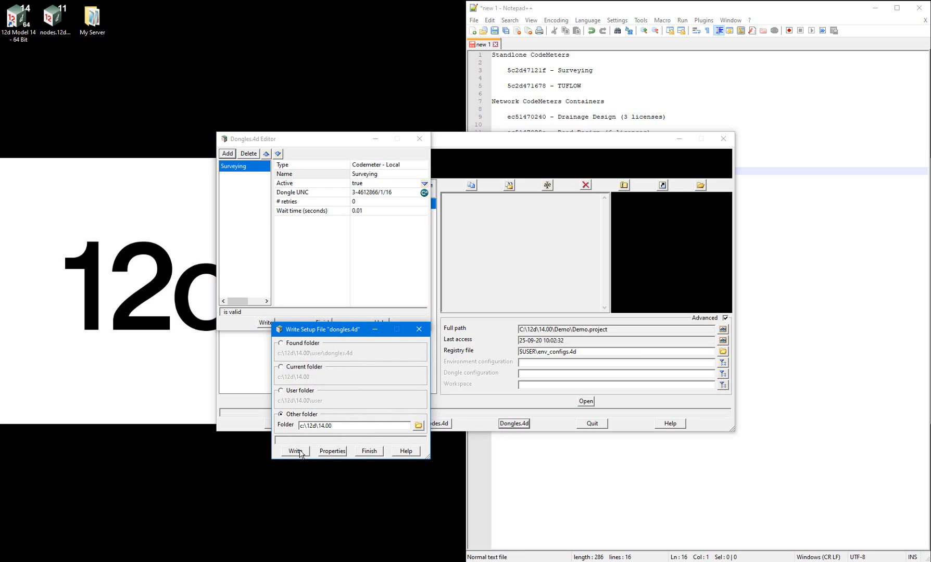
pyautogui.click(296, 451)
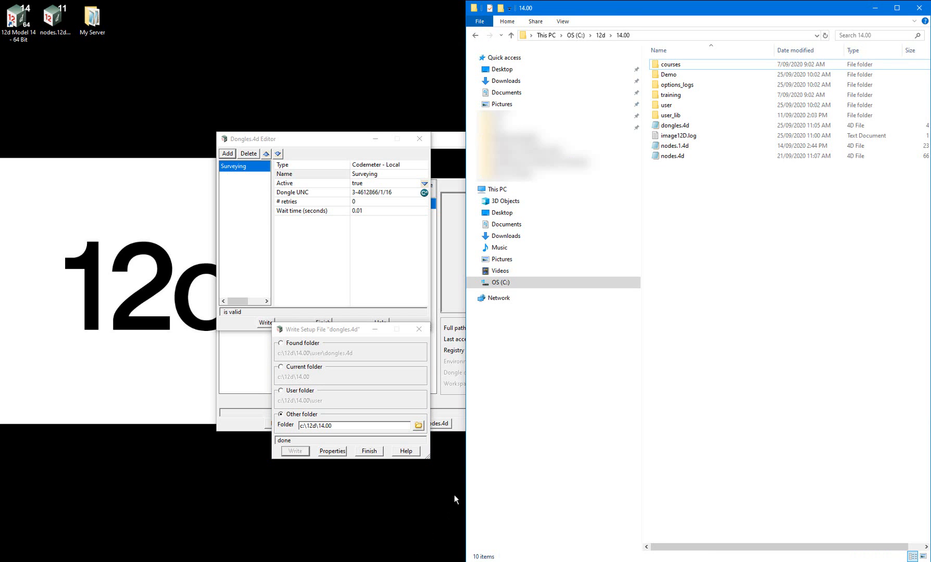
# - Rename dongles.4d to surveying_dongles.4d in File Explorer
pyautogui.click(674, 125)
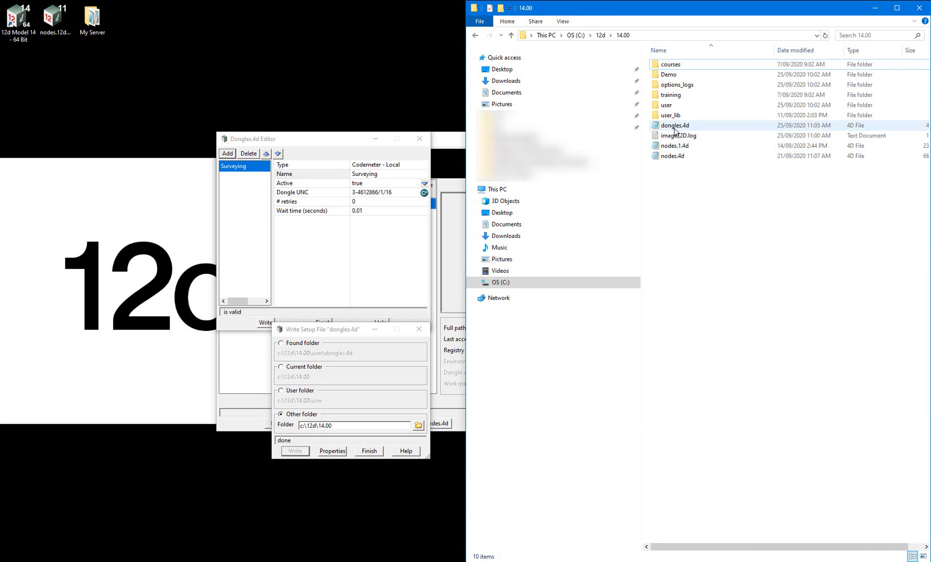
pyautogui.click(673, 125)
pyautogui.write('surveying_')
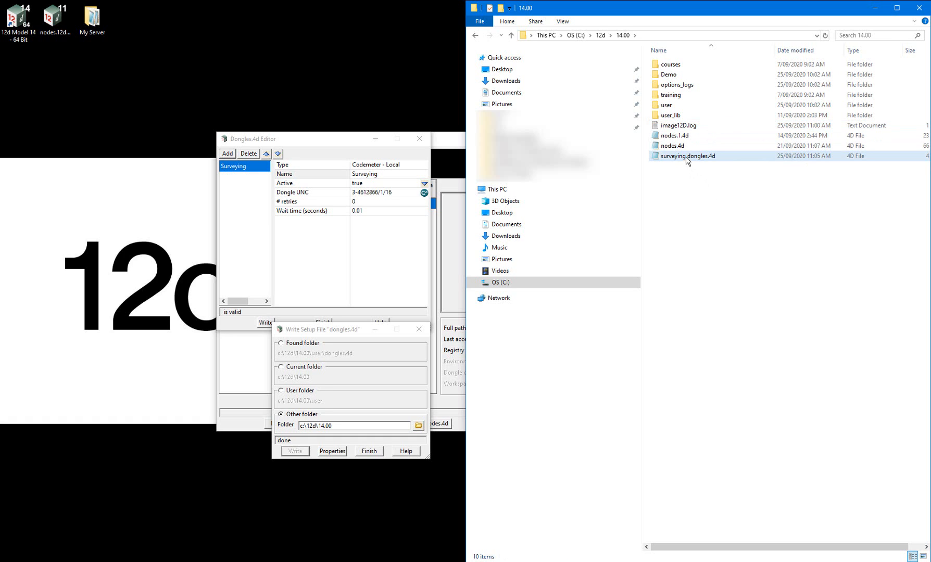
pyautogui.moveTo(687, 159)
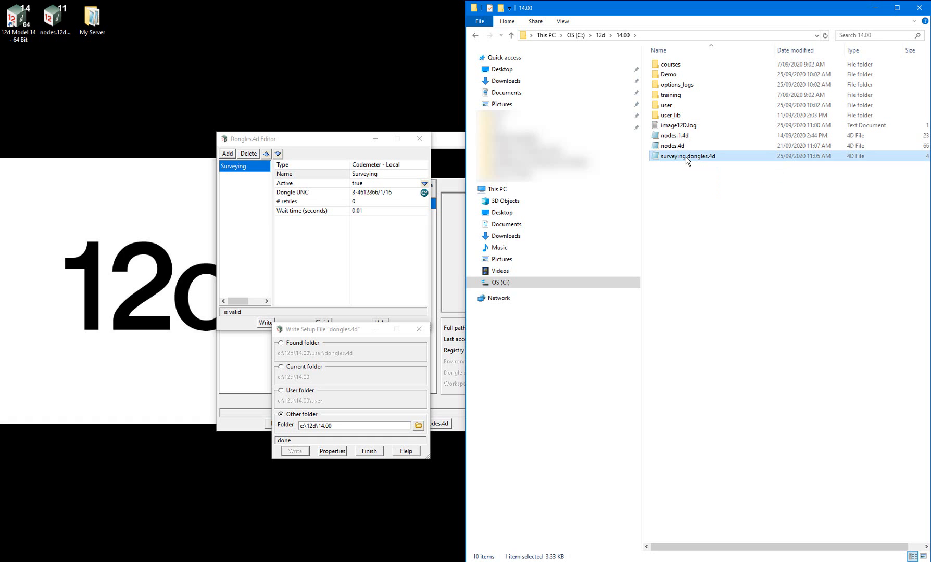
pyautogui.rightClick(688, 157)
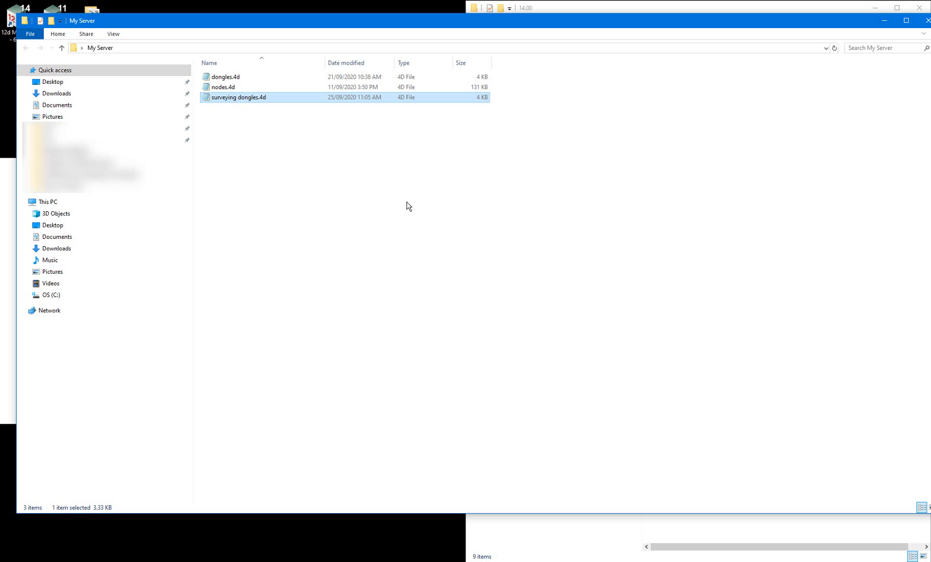
pyautogui.moveTo(926, 20)
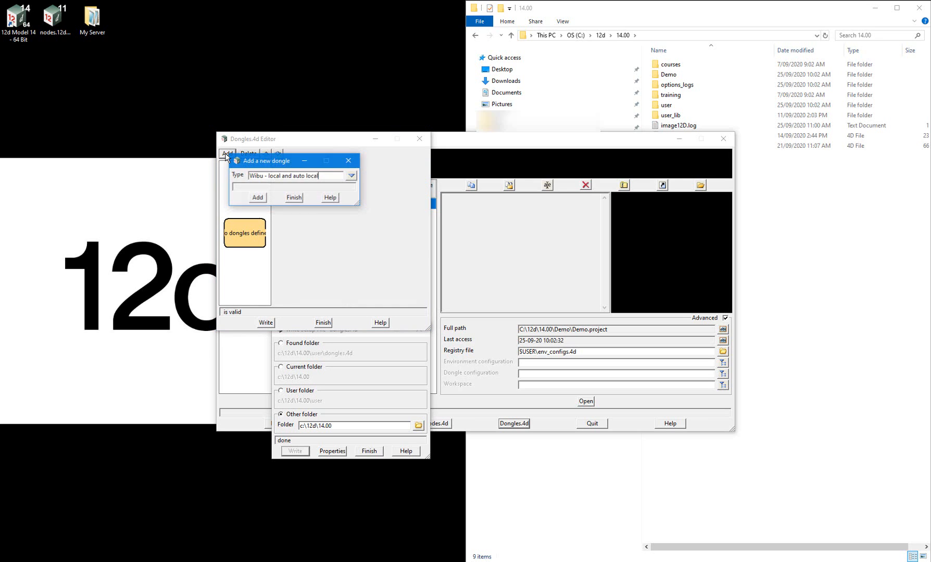
# - Add a local CodeMeter dongle on container 16 (UNC 3-5229670/1/16)
pyautogui.click(351, 175)
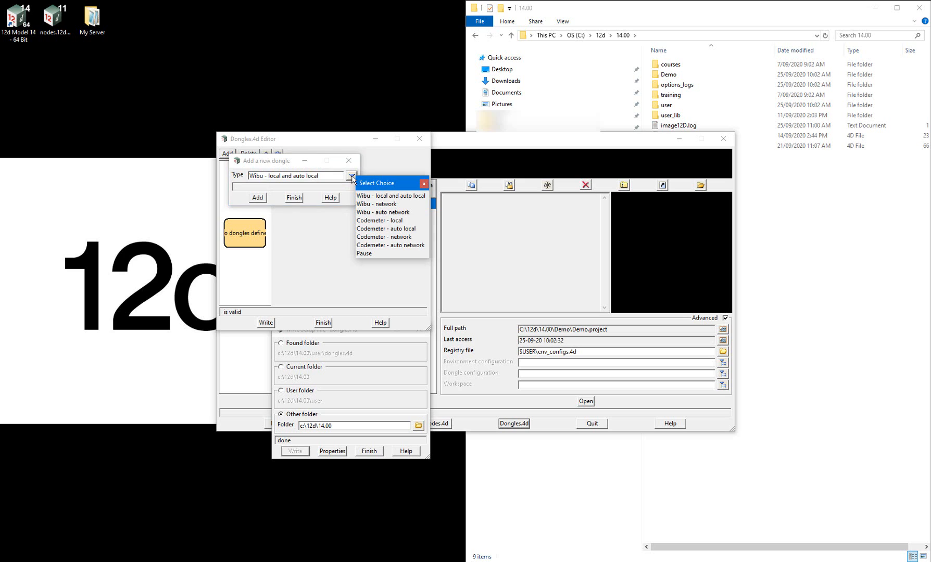
pyautogui.click(379, 221)
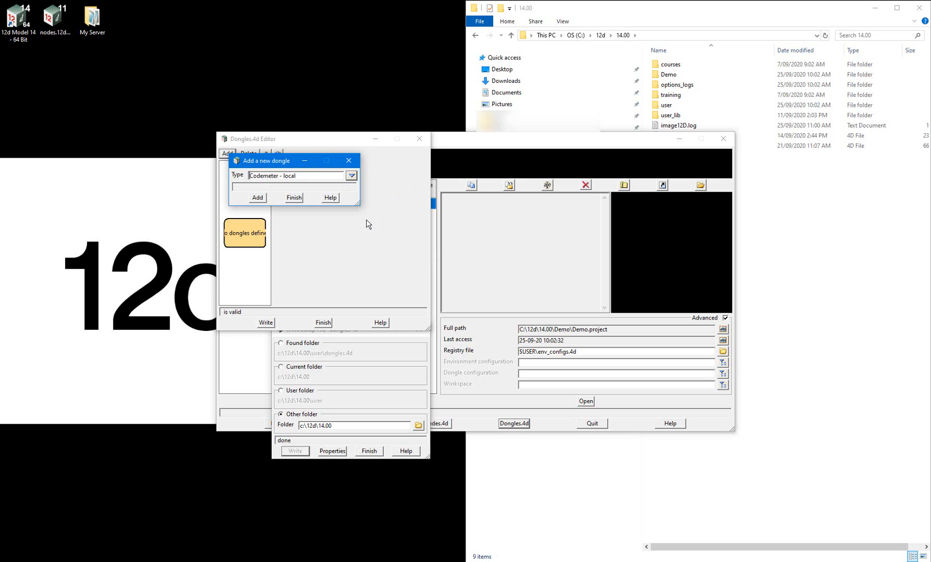
pyautogui.click(258, 197)
pyautogui.write('TUFLOW')
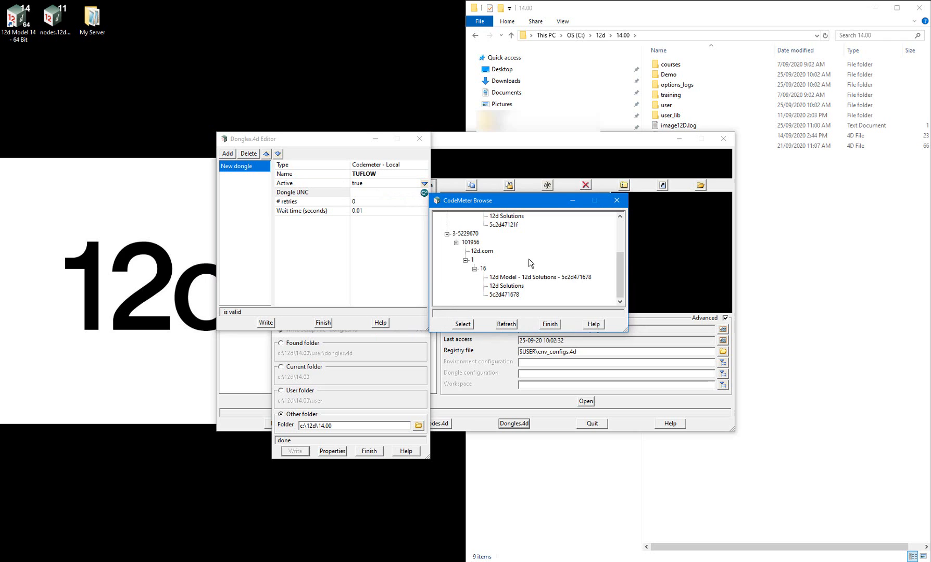
pyautogui.click(540, 277)
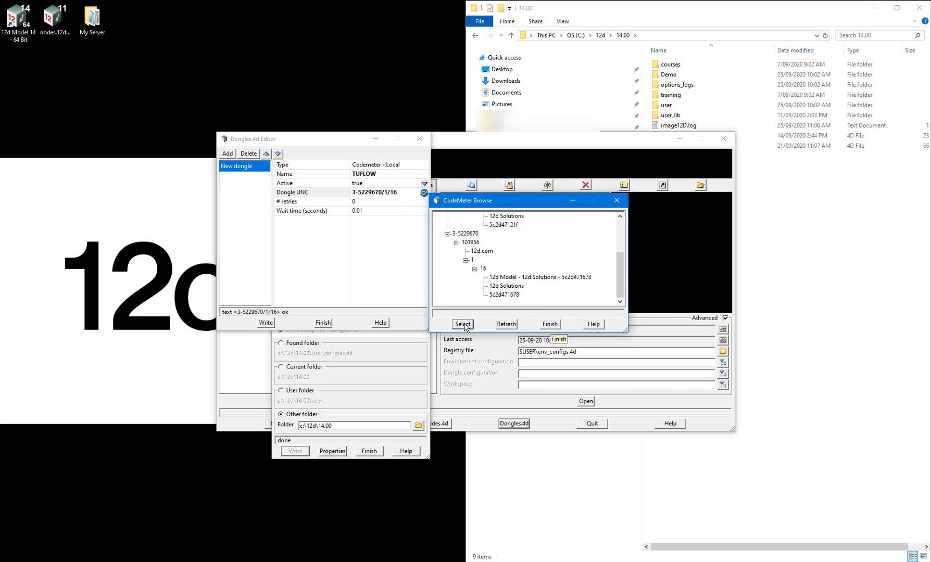
pyautogui.click(462, 324)
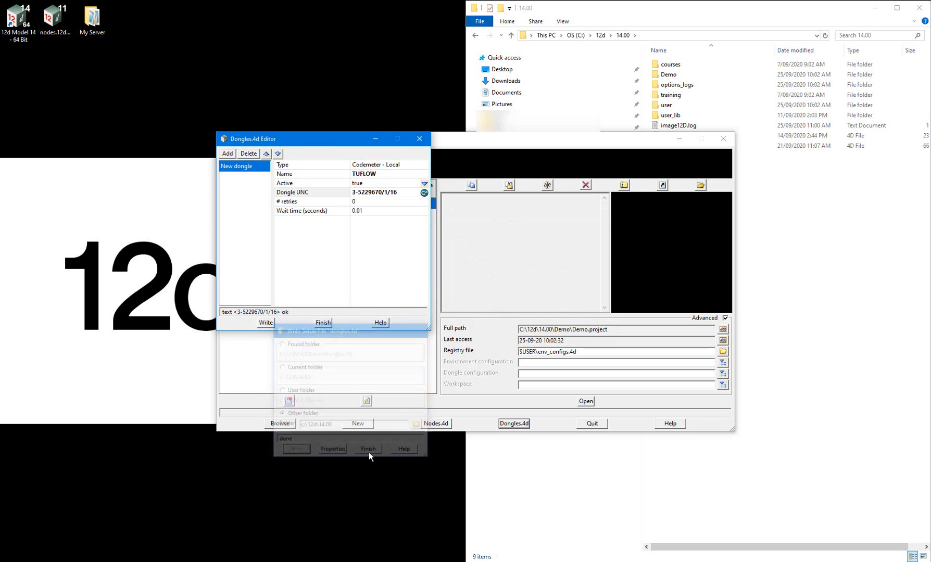
# - Write the TUFLOW setup to dongles.4d in c:\12d\14.00
pyautogui.click(368, 449)
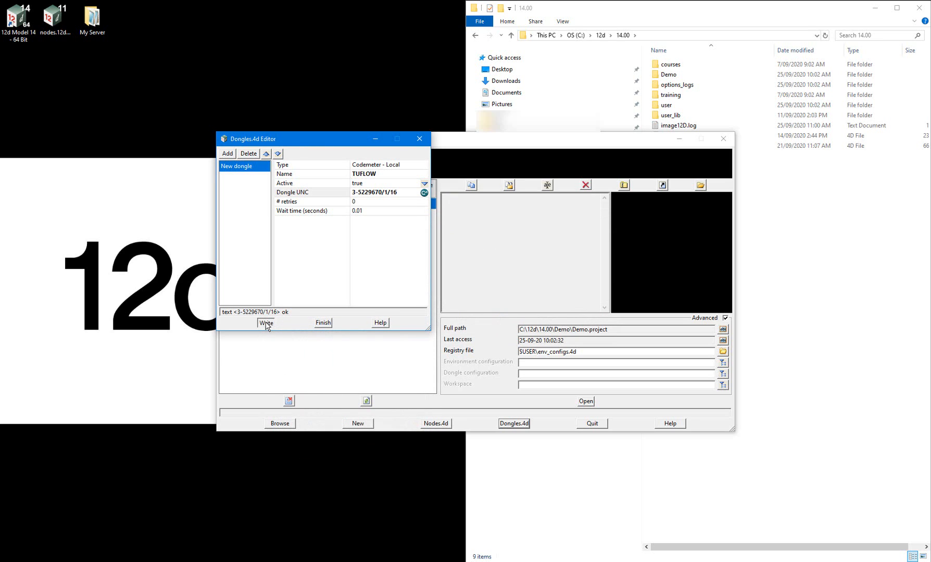
pyautogui.click(265, 323)
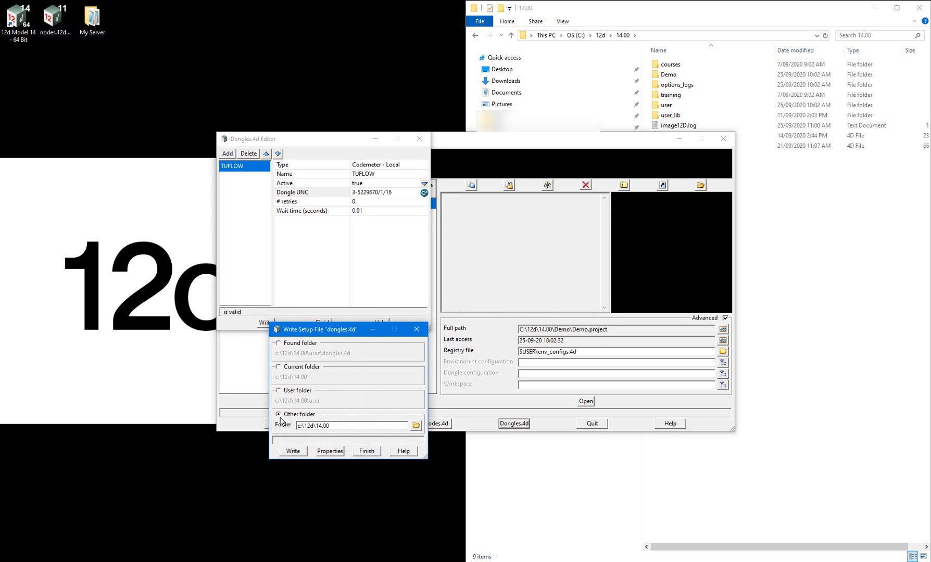
pyautogui.click(292, 452)
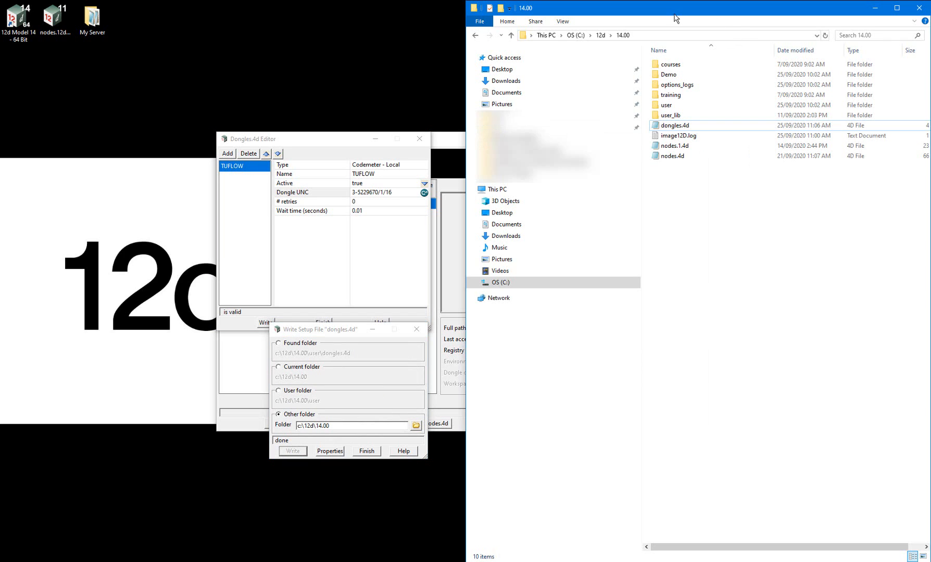
# - Rename the file to 'tuflow dongles.4d' and copy it for My Server
pyautogui.click(672, 125)
pyautogui.write('tuflow ')
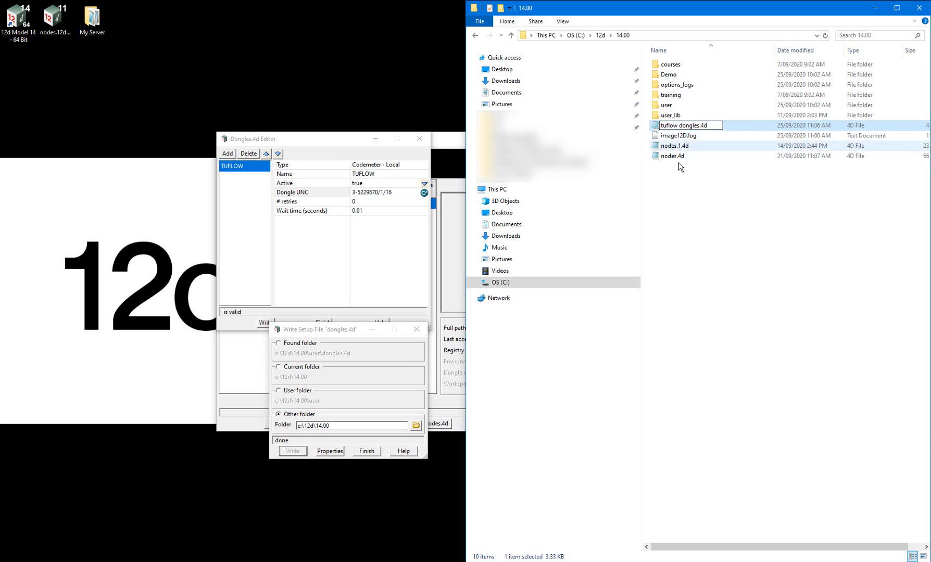
pyautogui.rightClick(682, 156)
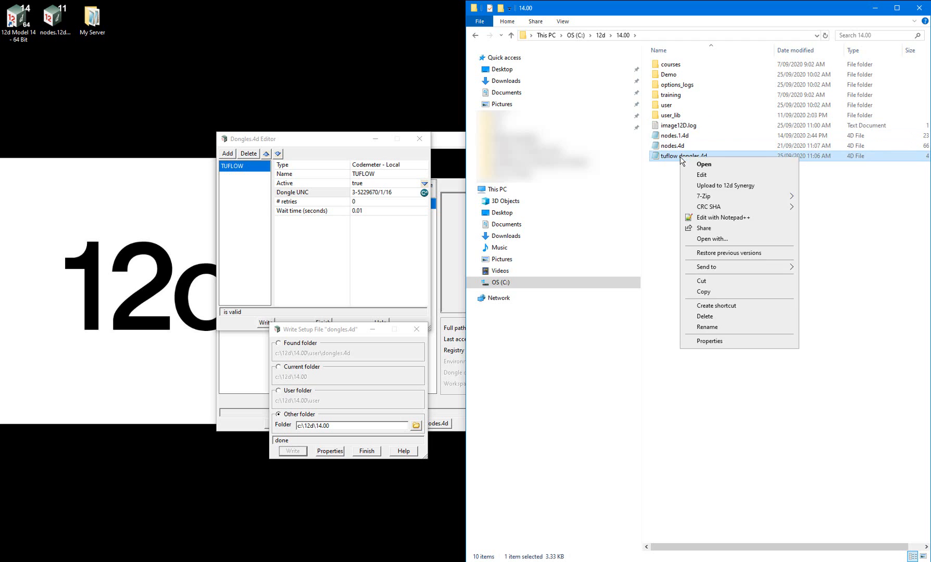
pyautogui.click(131, 41)
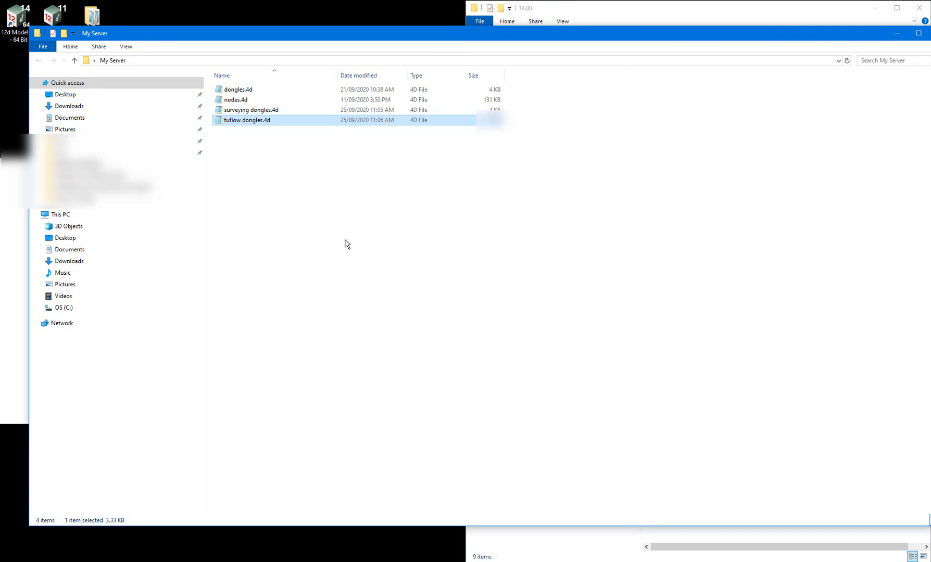
pyautogui.moveTo(881, 35)
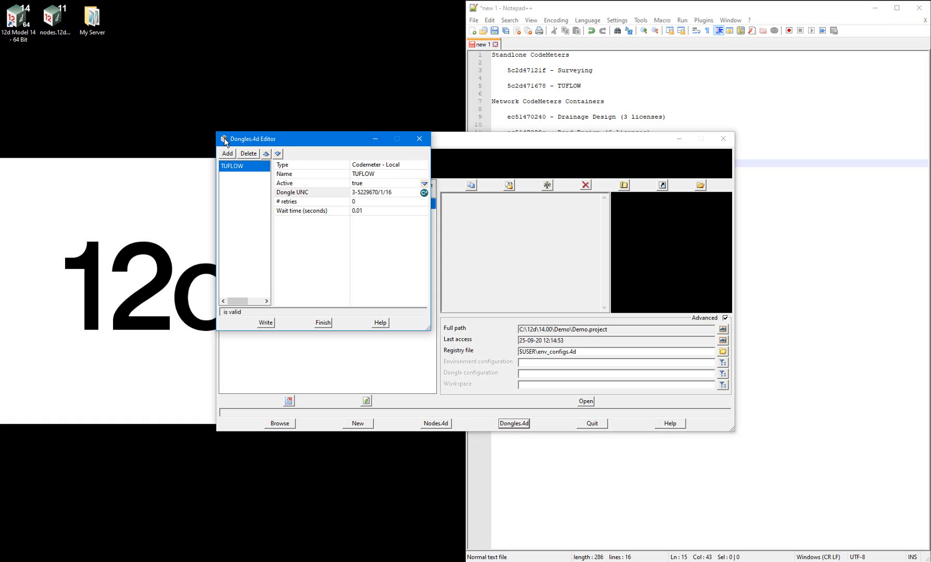
# - Delete the TUFLOW entry and add a Codemeter - network dongle
pyautogui.click(248, 154)
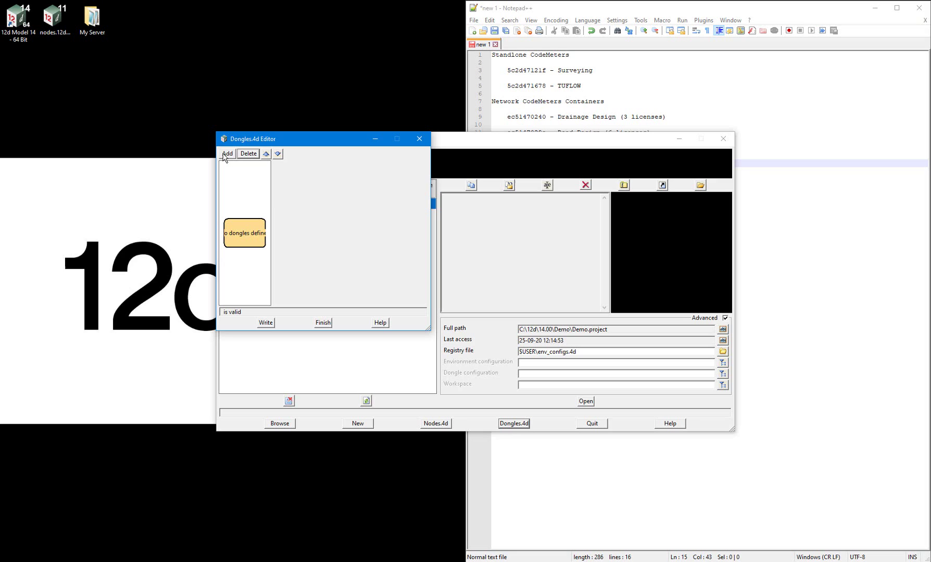
pyautogui.click(227, 154)
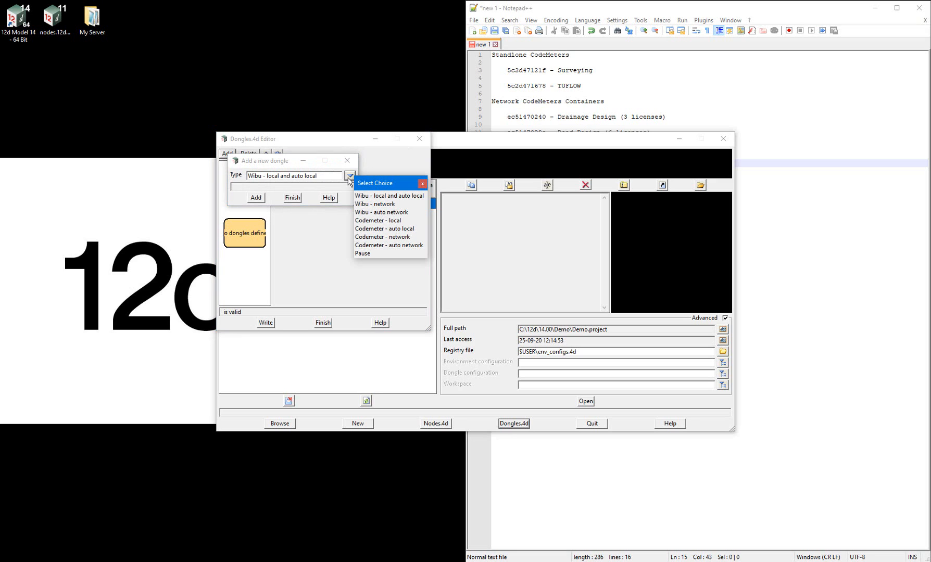
pyautogui.click(382, 237)
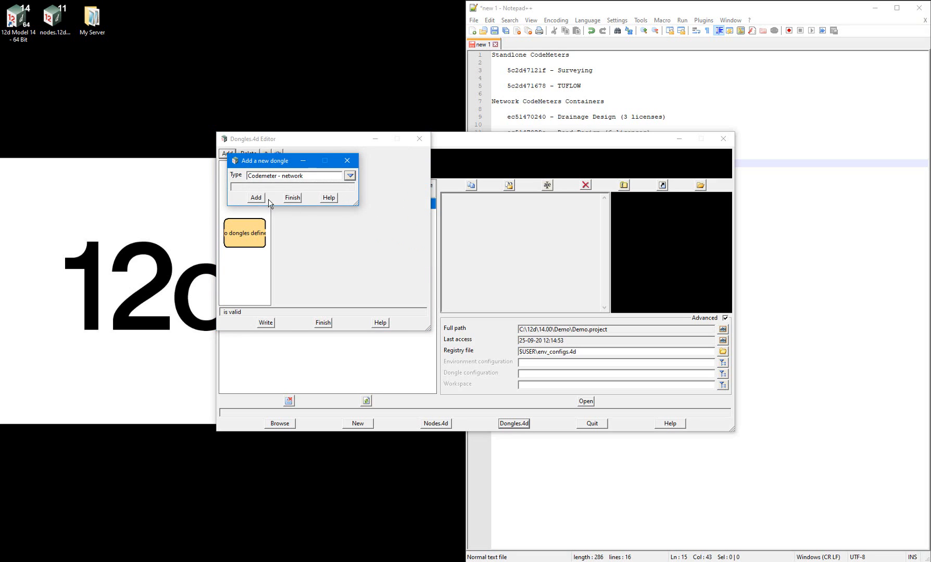
pyautogui.click(255, 198)
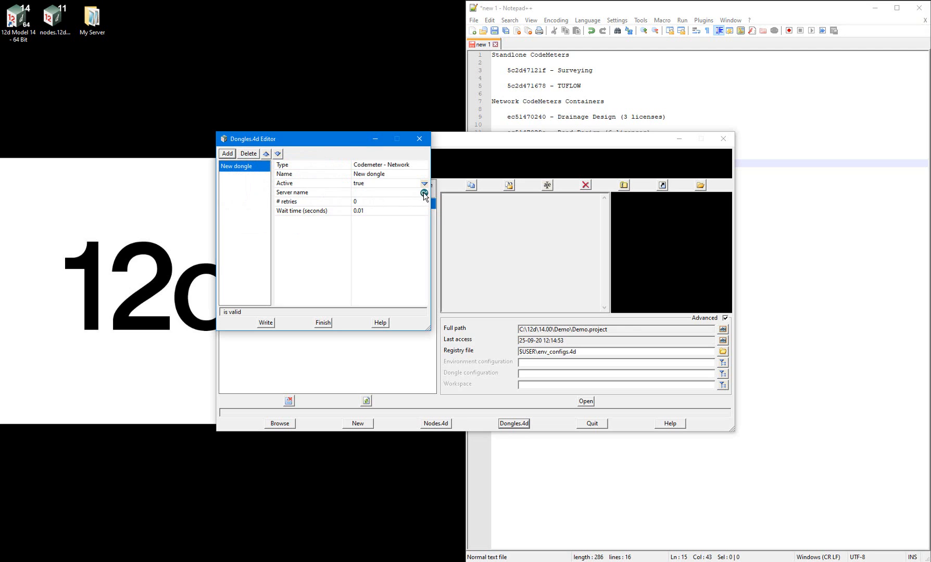
# - Point it at UKSupport000 container 16 and name it Drainage Design
pyautogui.click(424, 193)
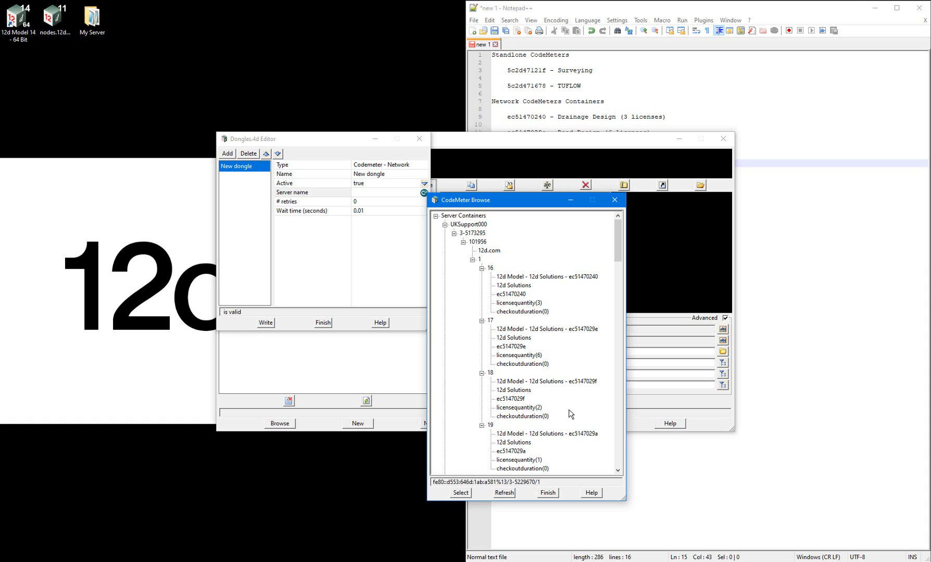
pyautogui.click(468, 224)
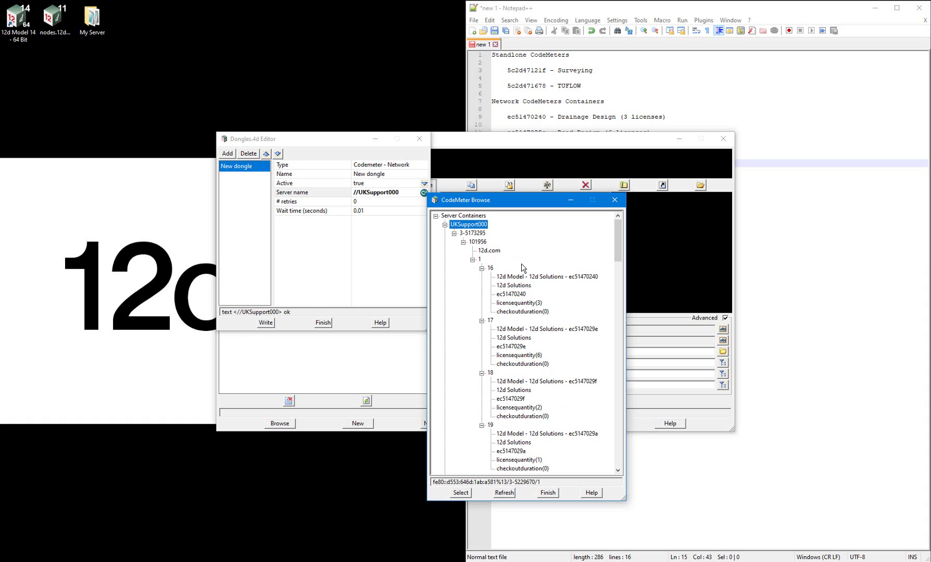
pyautogui.click(547, 277)
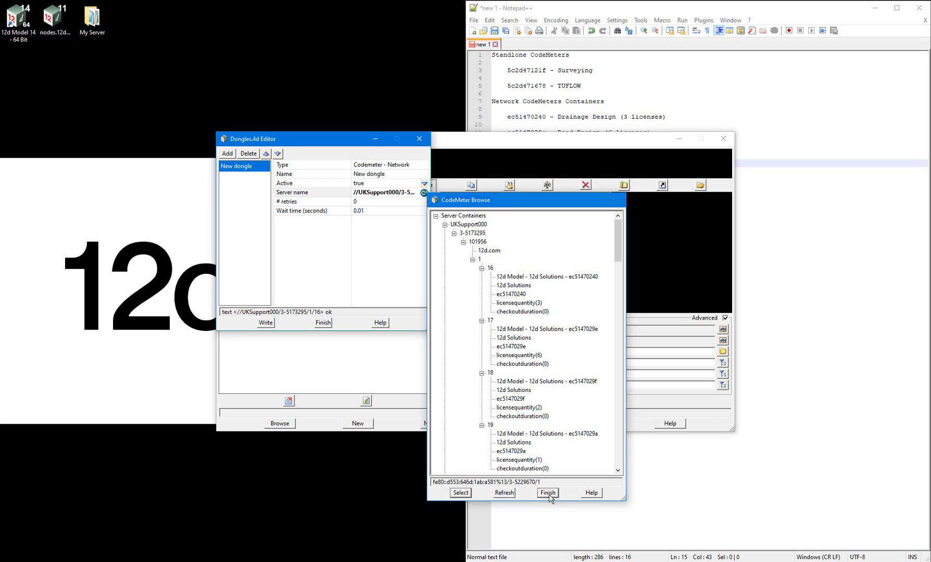
pyautogui.click(547, 493)
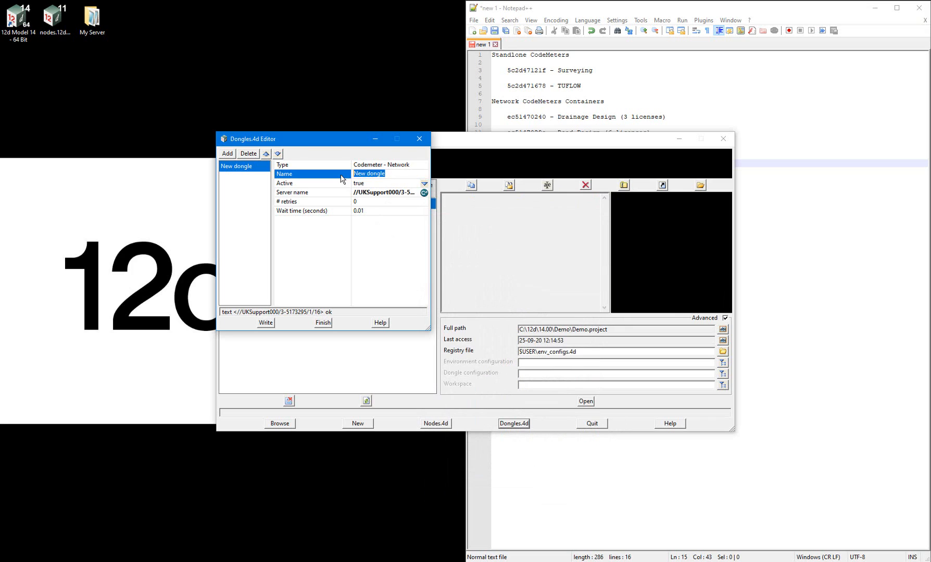
pyautogui.write('Drainage Design')
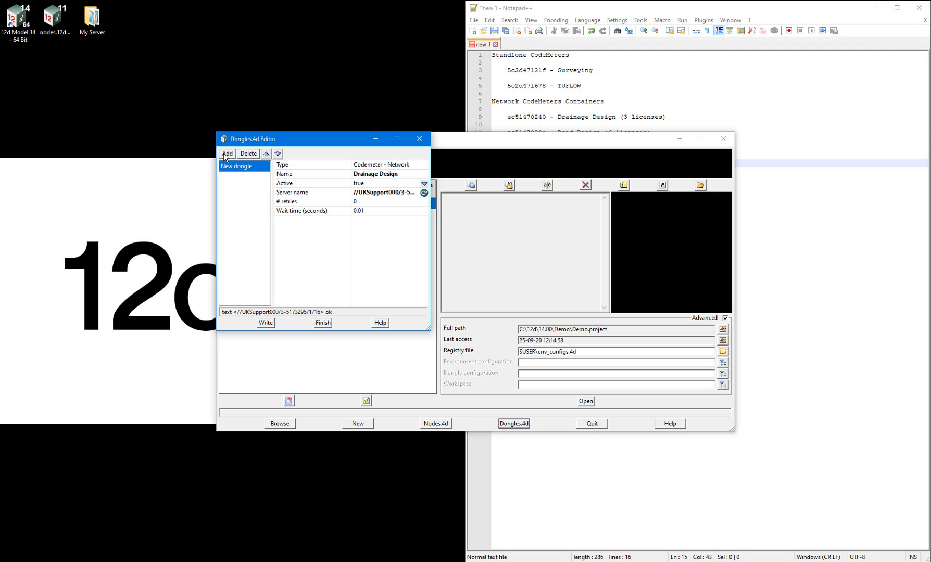
# - Add a network dongle on ec5147029e (//UKSupport000/3-5173295/1/17) named Road Design
pyautogui.click(228, 153)
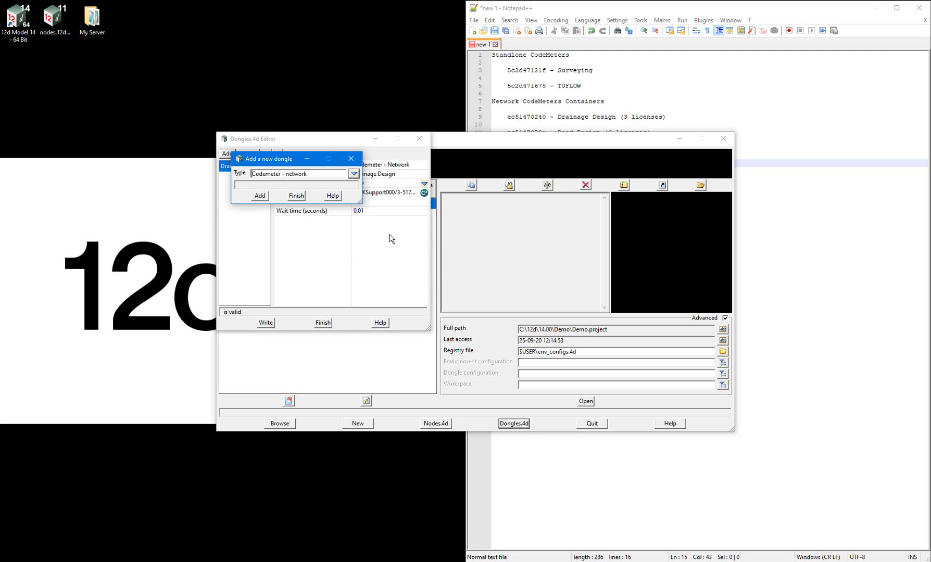
pyautogui.click(259, 195)
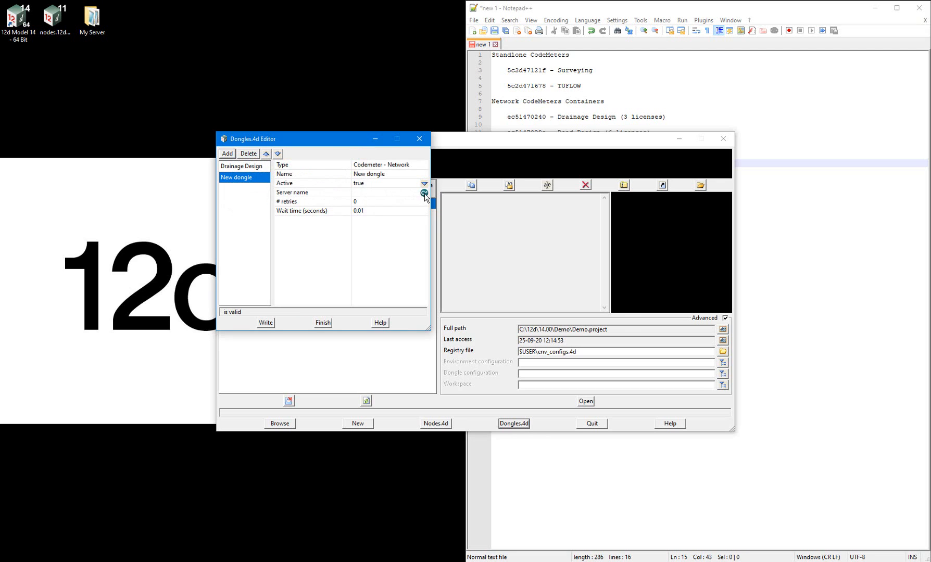
pyautogui.click(424, 193)
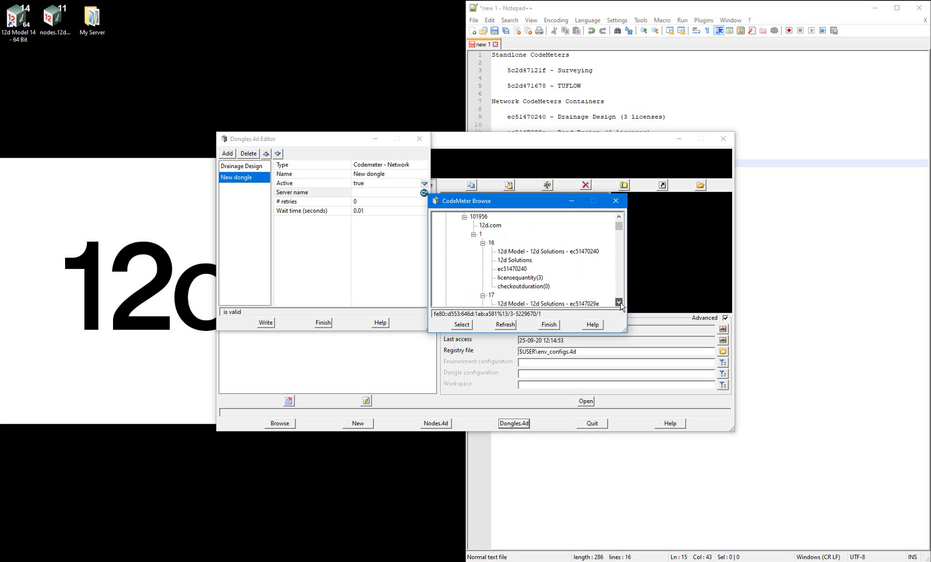
pyautogui.click(462, 325)
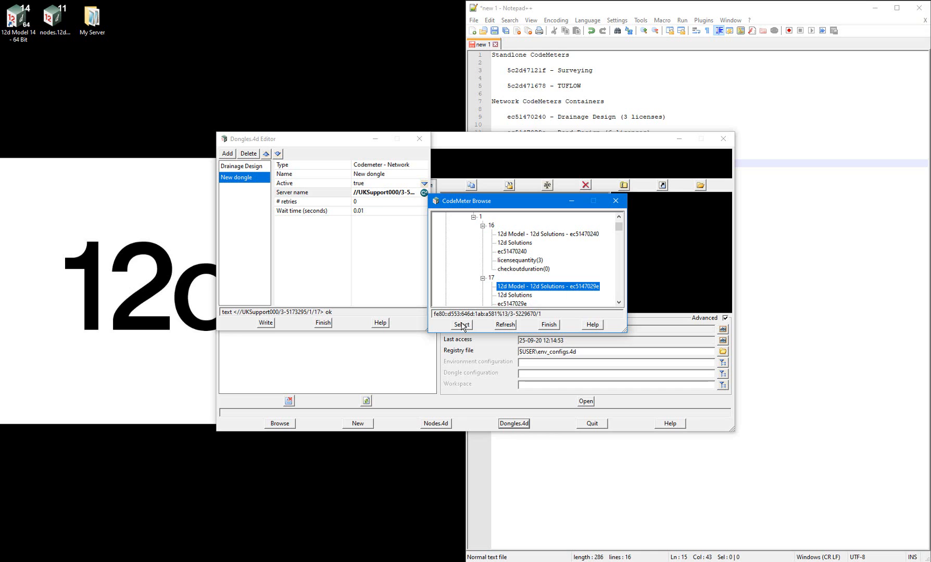
pyautogui.click(462, 325)
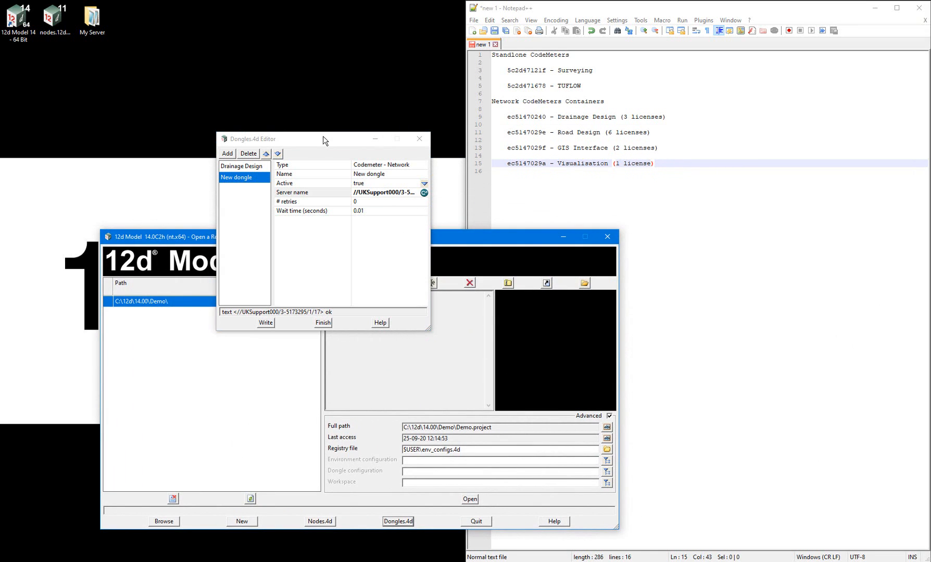
pyautogui.moveTo(323, 139); pyautogui.dragTo(260, 238)
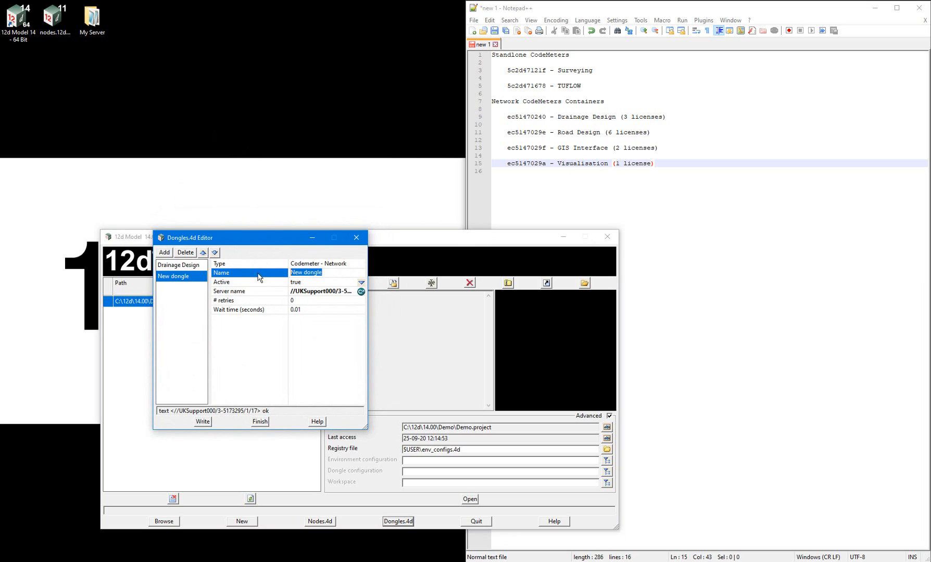
pyautogui.write('Road Design')
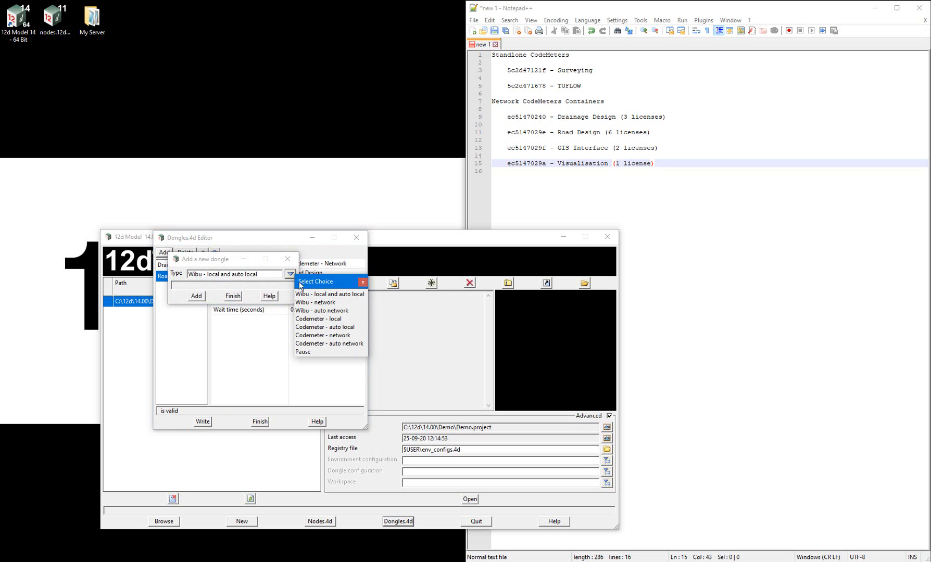
# - Add a network CodeMeter dongle on container ec5147029f named GIS Interface, and start a fourth dongle
pyautogui.click(323, 335)
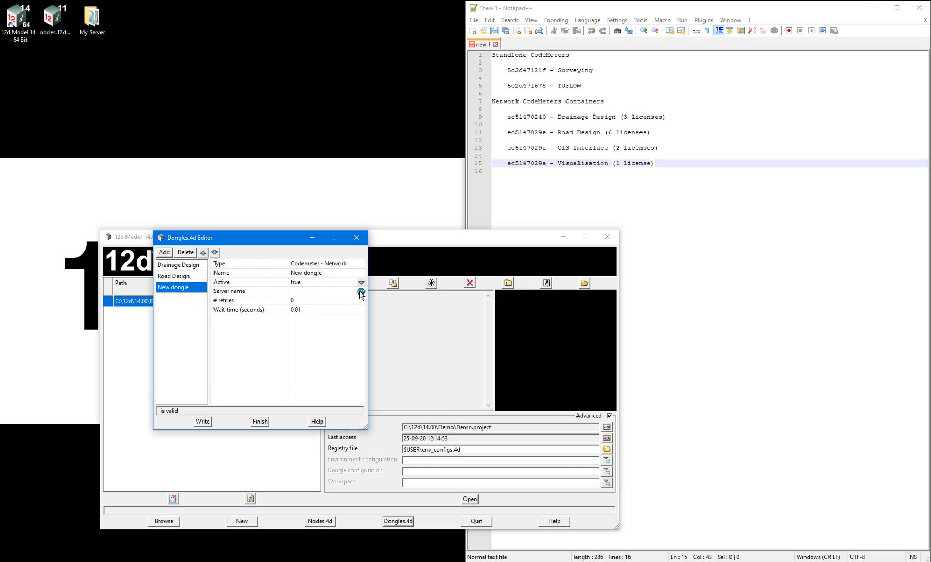
pyautogui.click(361, 291)
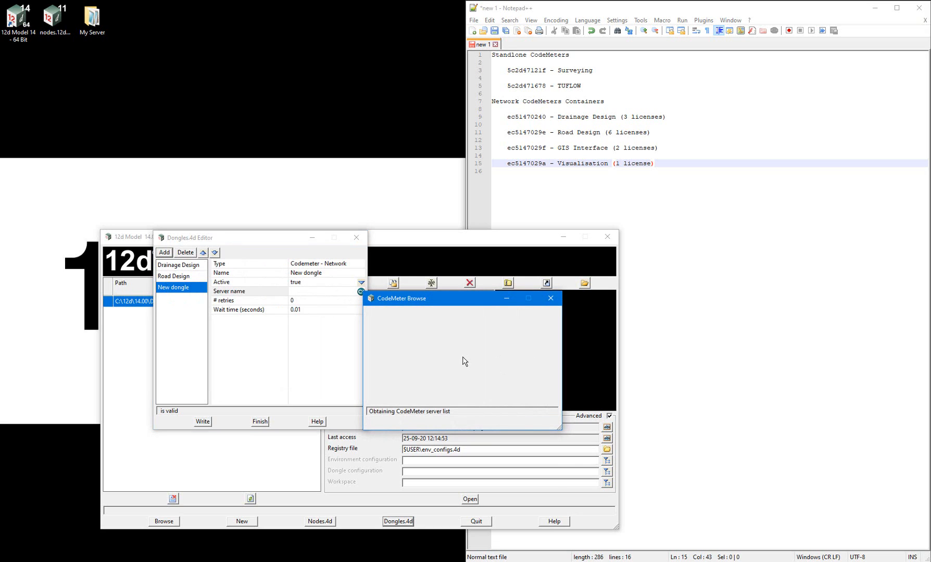
pyautogui.moveTo(517, 367)
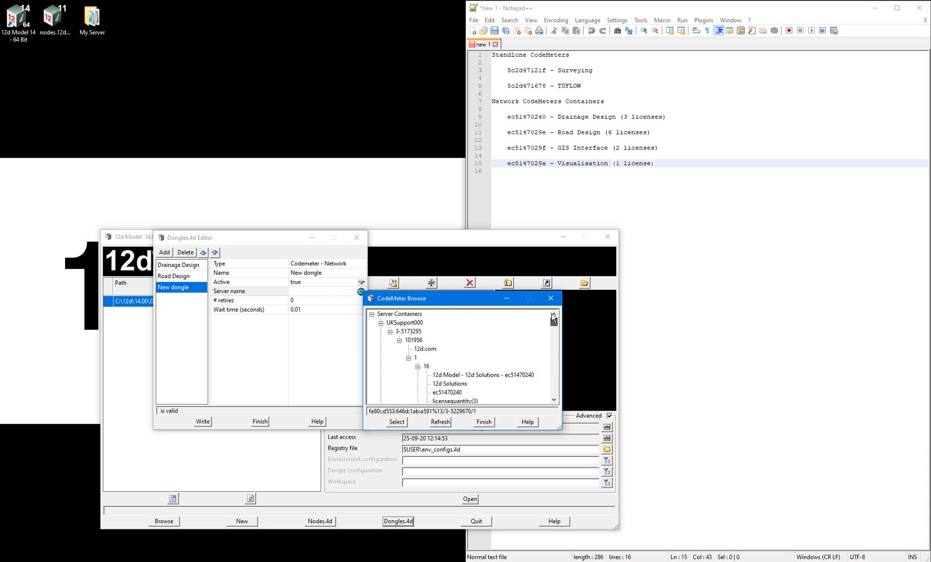
pyautogui.scroll(-3)
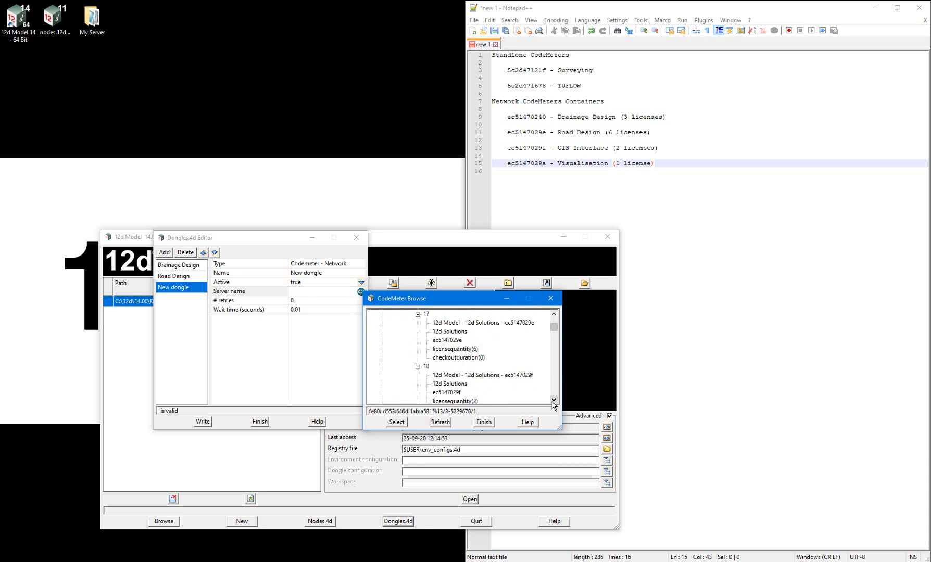
pyautogui.click(396, 422)
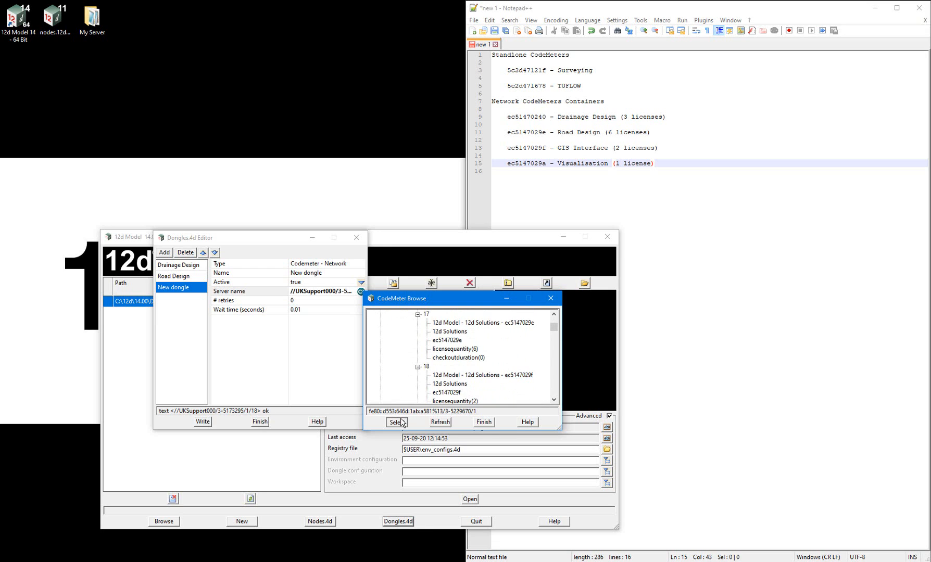
pyautogui.click(396, 422)
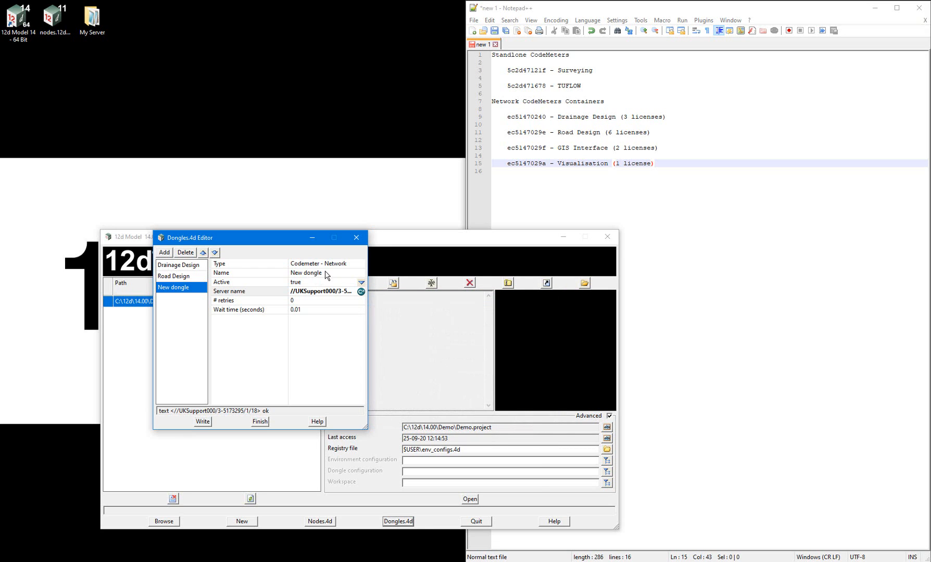
pyautogui.write('GIS Interface')
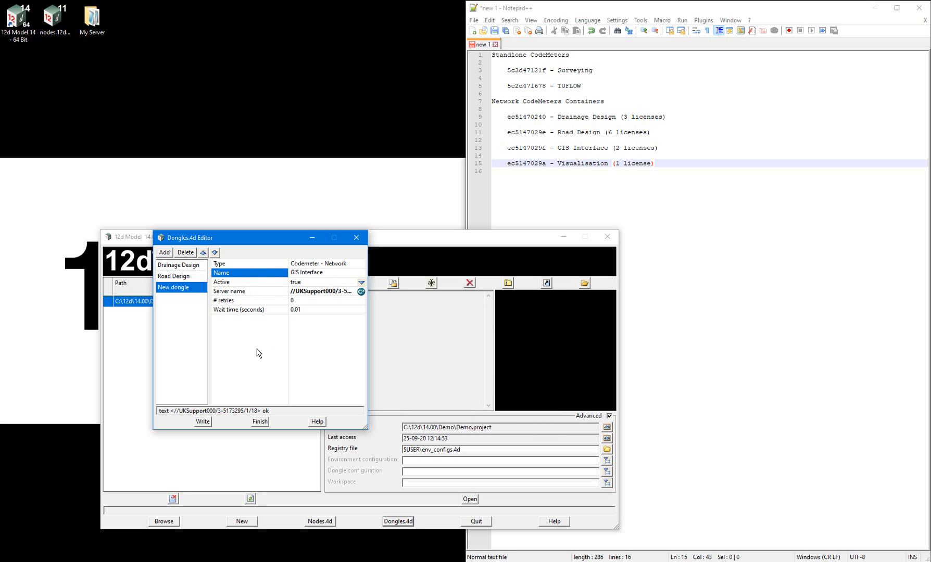
pyautogui.click(164, 253)
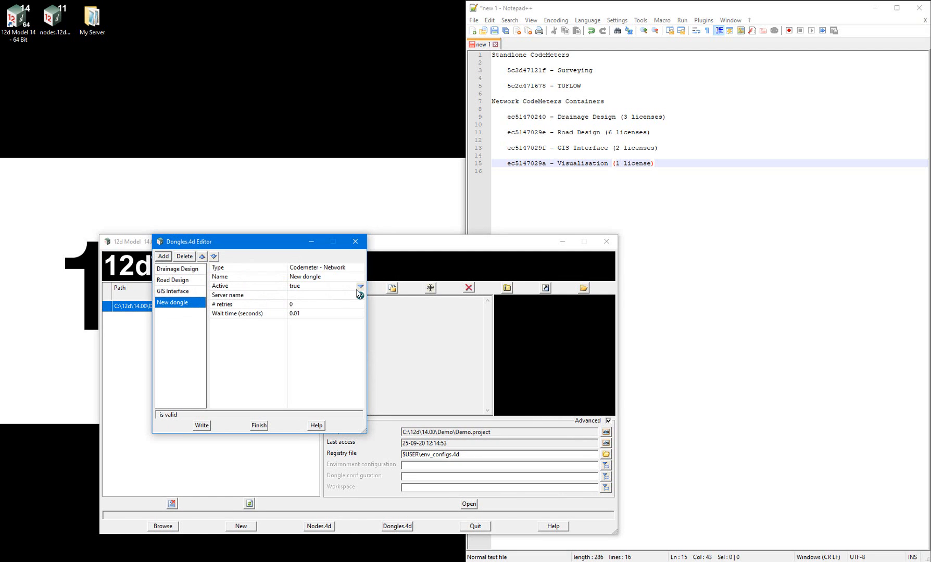
# - Set the fourth dongle's server to container ec5147029a (//UKSupport000/3-5173295/1/19) and name it Visualisation
pyautogui.click(359, 296)
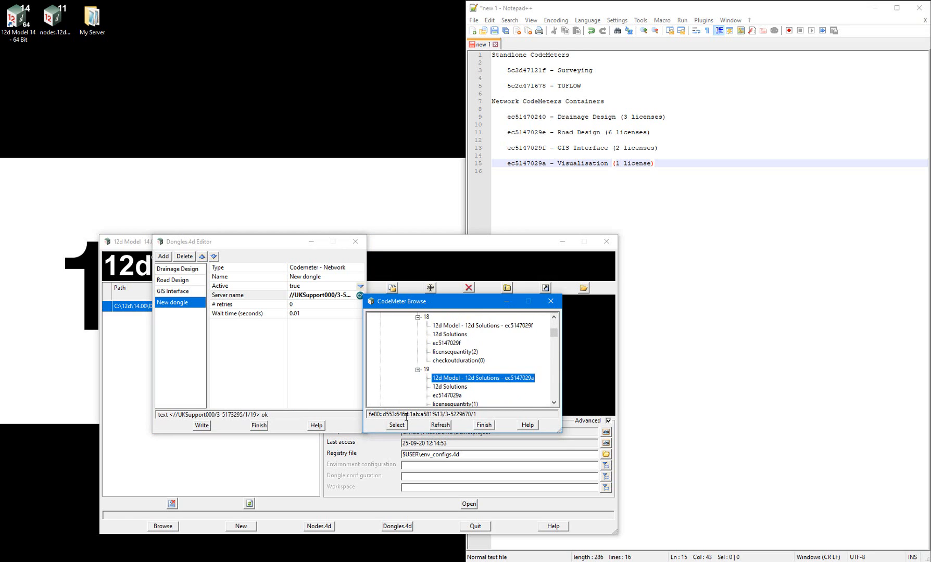
pyautogui.click(396, 425)
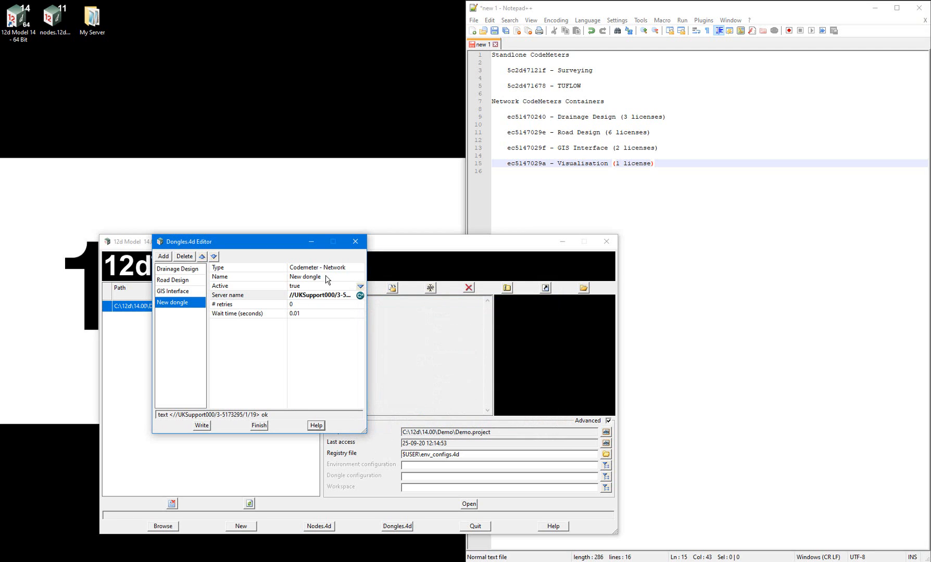
pyautogui.write('Visu')
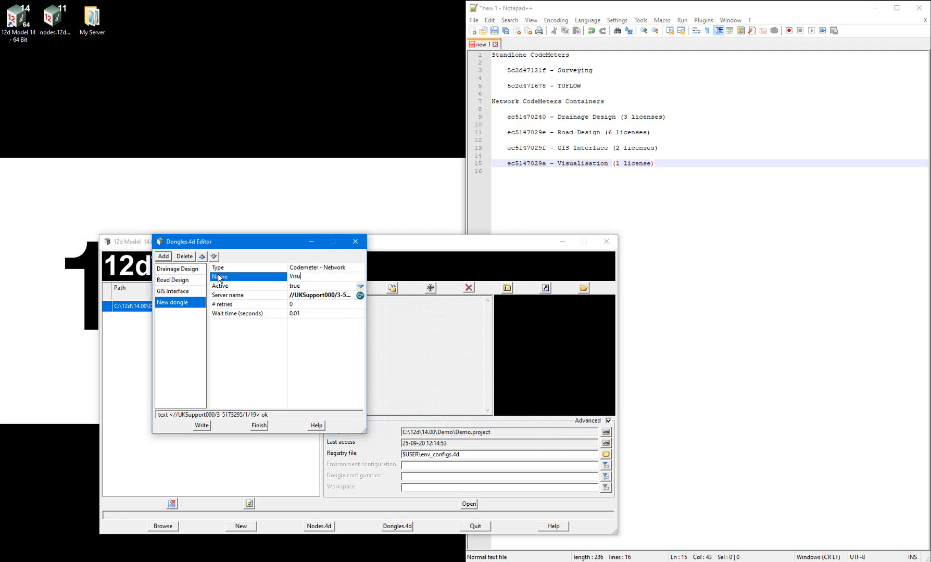
pyautogui.write('alisation')
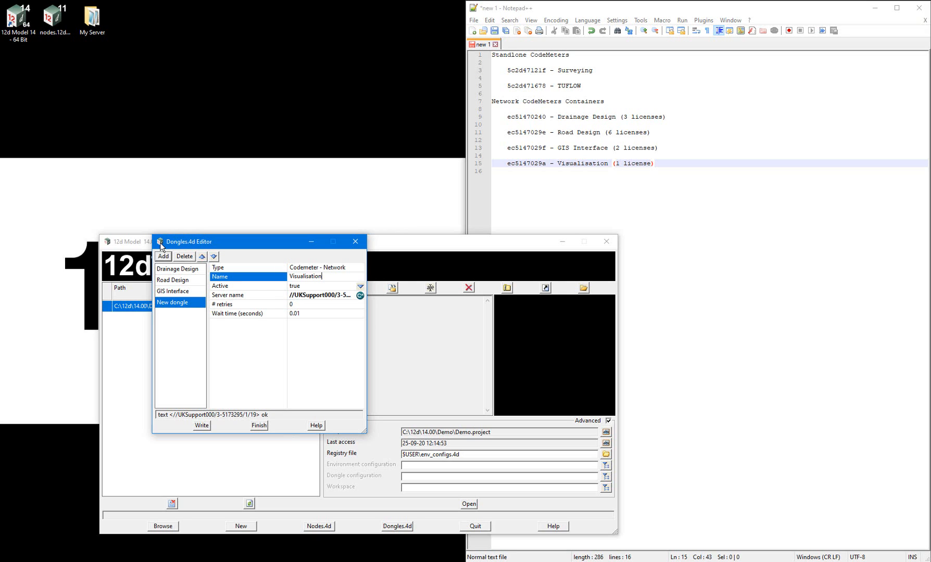
pyautogui.click(177, 268)
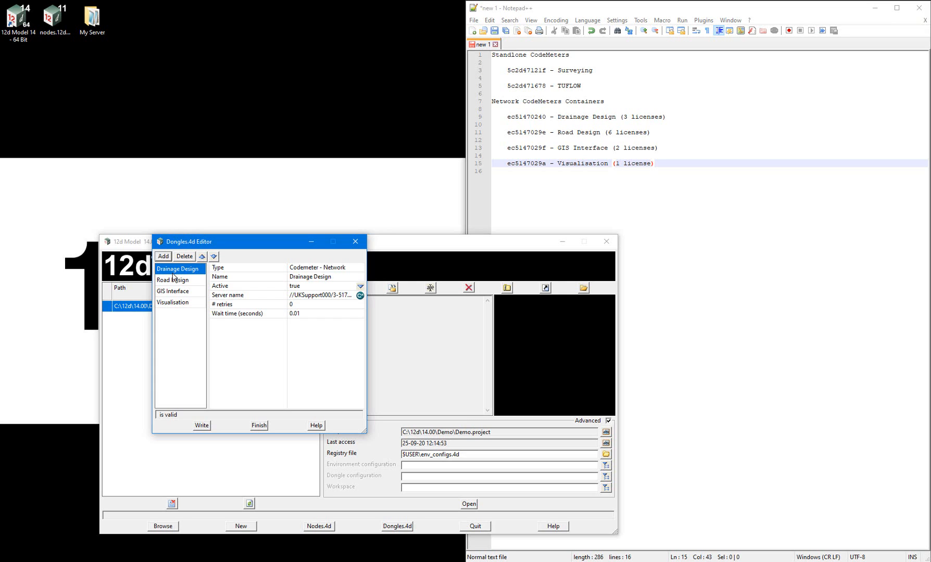
pyautogui.moveTo(173, 280)
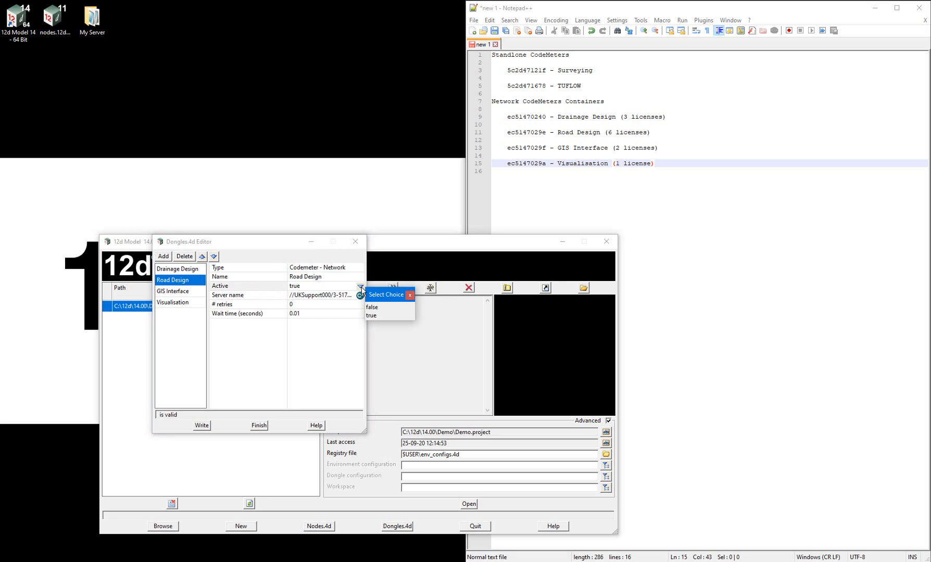
# - Make Road Design and GIS Interface inactive, then write dongles.4d into c:\12d\14.00
pyautogui.click(372, 307)
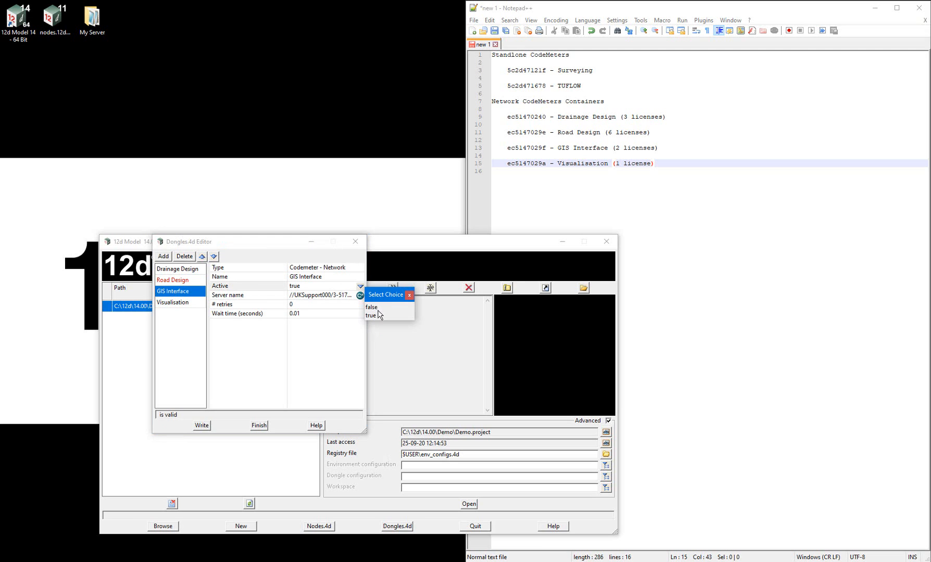
pyautogui.click(173, 302)
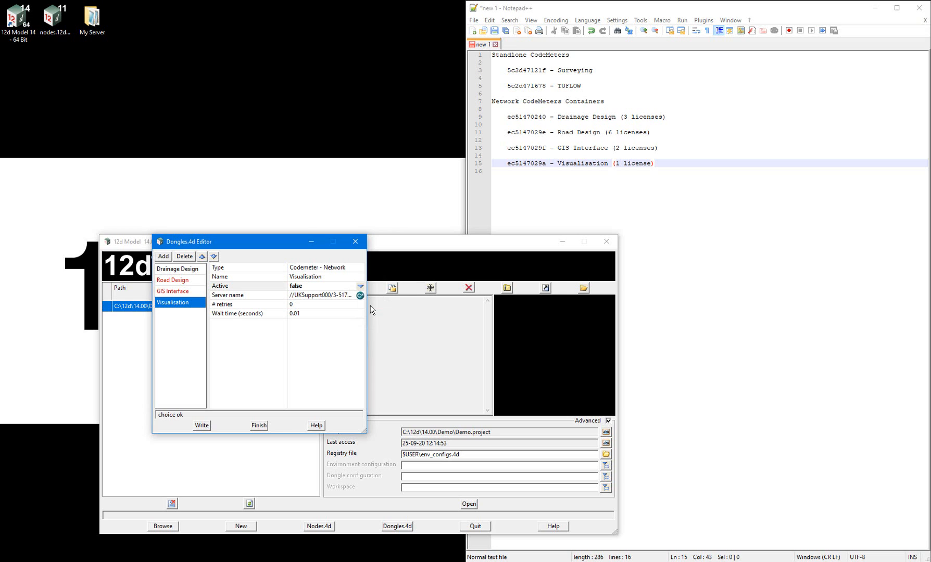
pyautogui.click(201, 425)
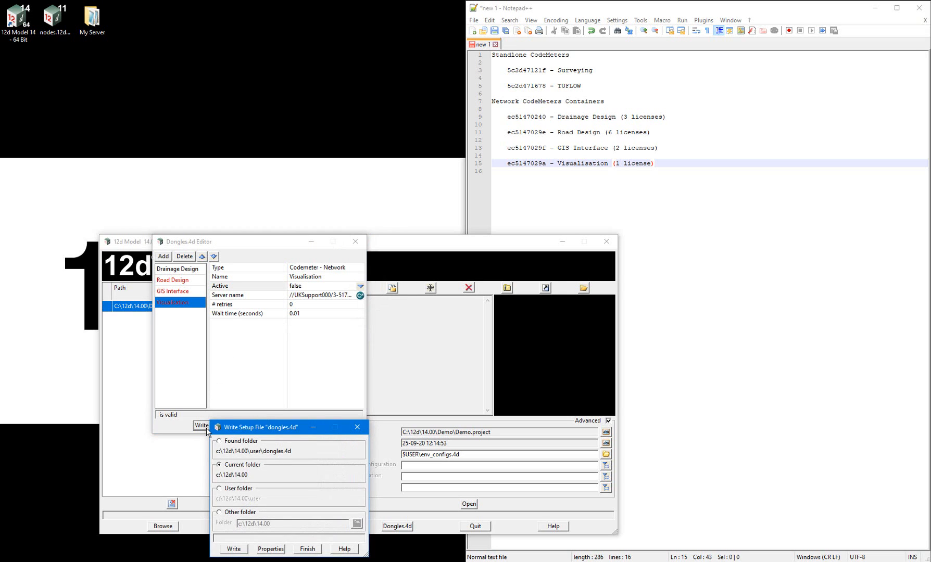
pyautogui.click(219, 512)
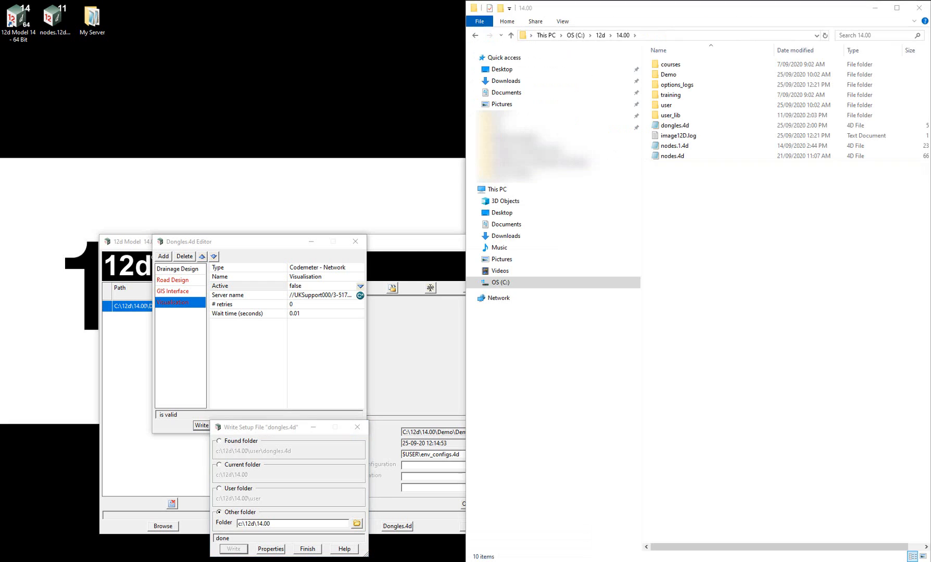
# - Rename the written dongles.4d file in Explorer for Drainage Design
pyautogui.click(673, 126)
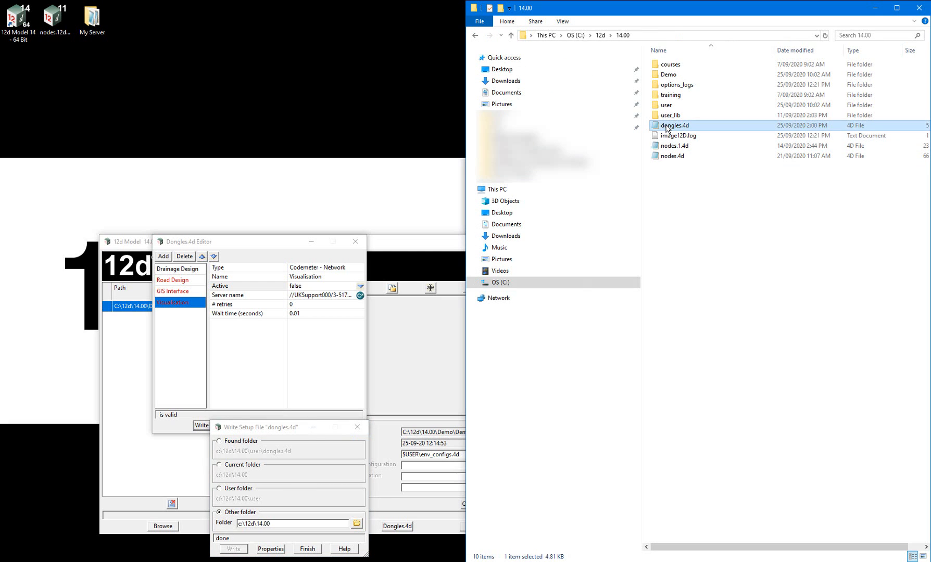
pyautogui.click(673, 125)
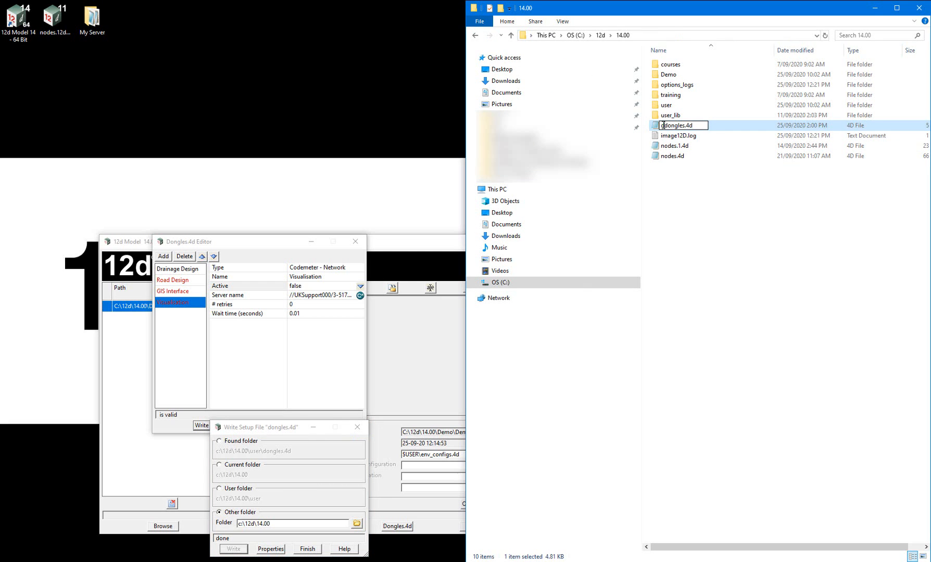
pyautogui.write('drainag')
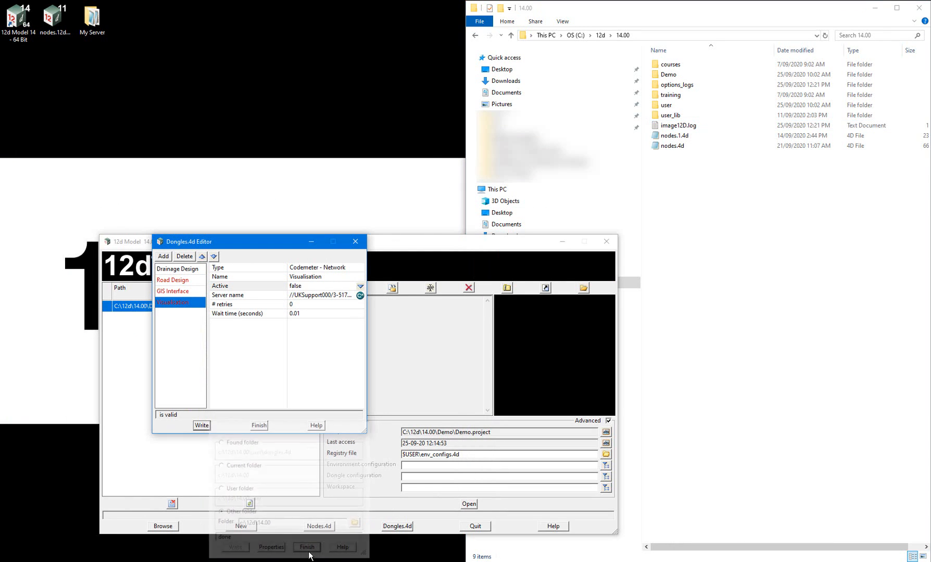
# - Set Road Design active and write its dongles file
pyautogui.click(172, 280)
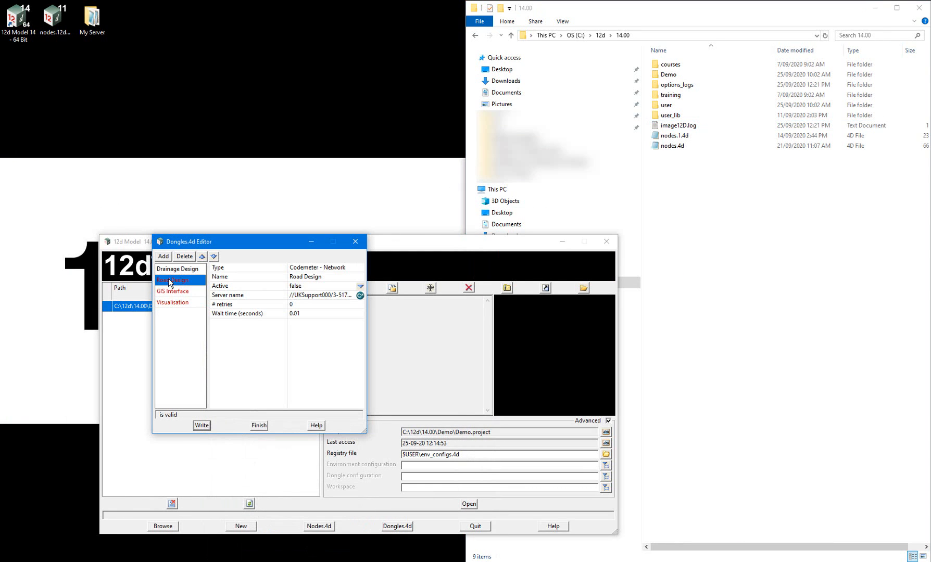
pyautogui.moveTo(177, 276)
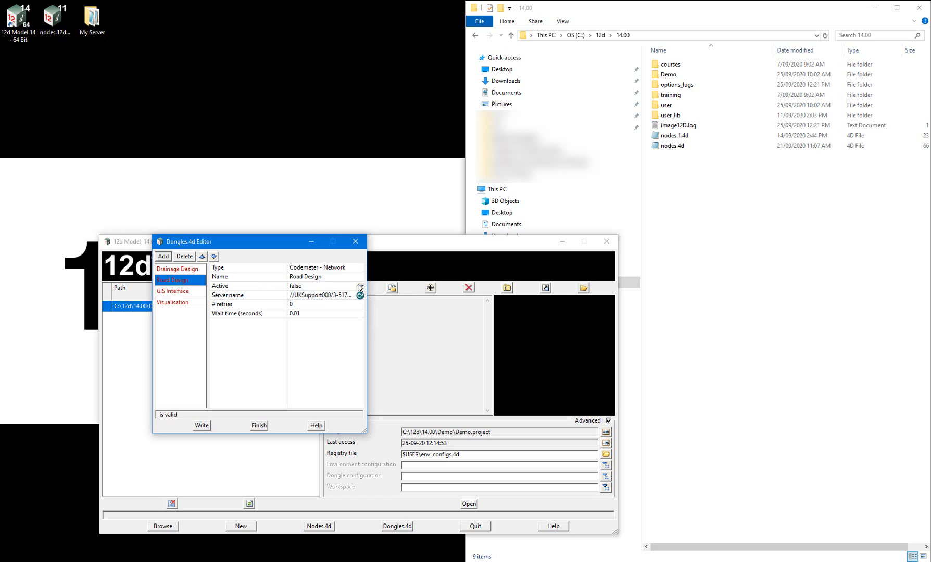
pyautogui.click(360, 286)
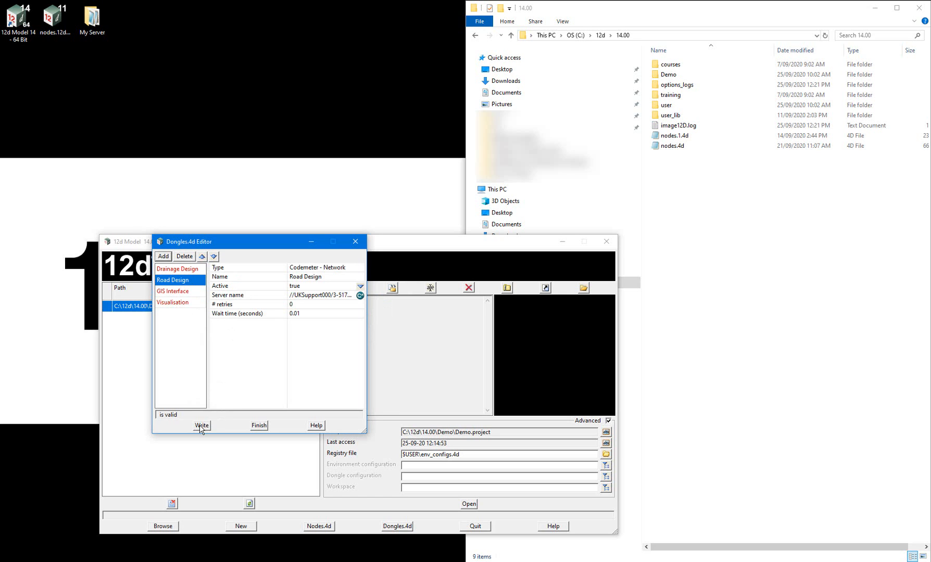
pyautogui.click(201, 425)
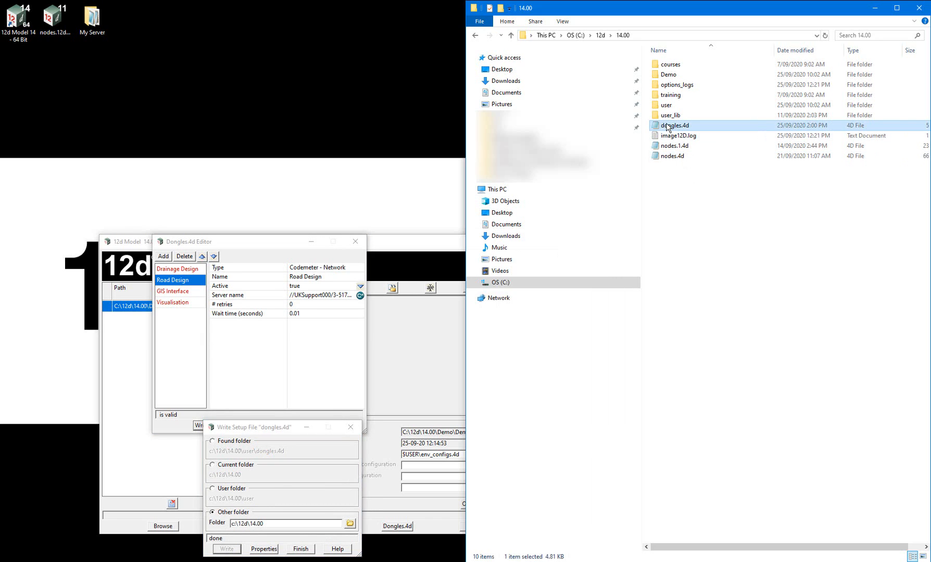
# - Rename the file to road dongles.4d, cut it from 14.00, and close the write dialog
pyautogui.click(670, 125)
pyautogui.write('road ')
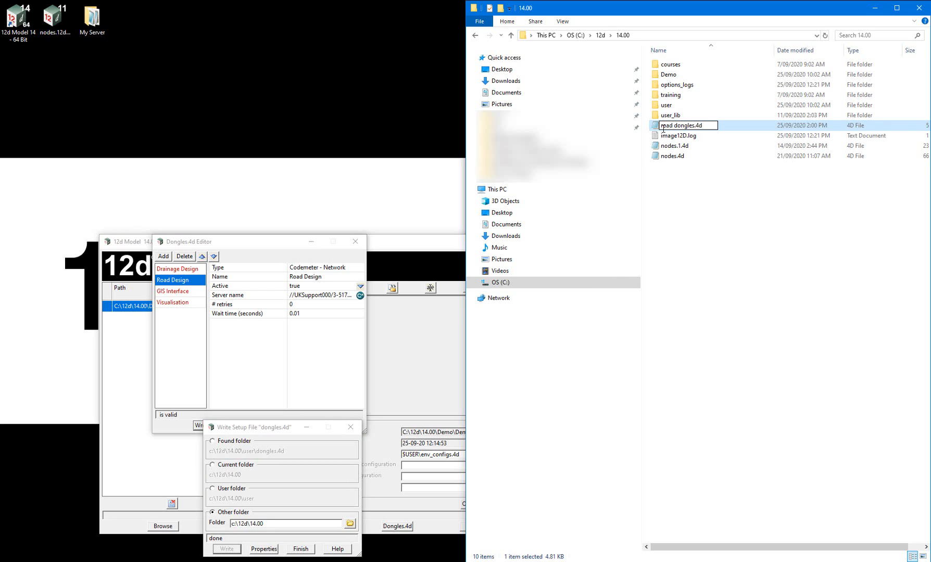
pyautogui.rightClick(669, 156)
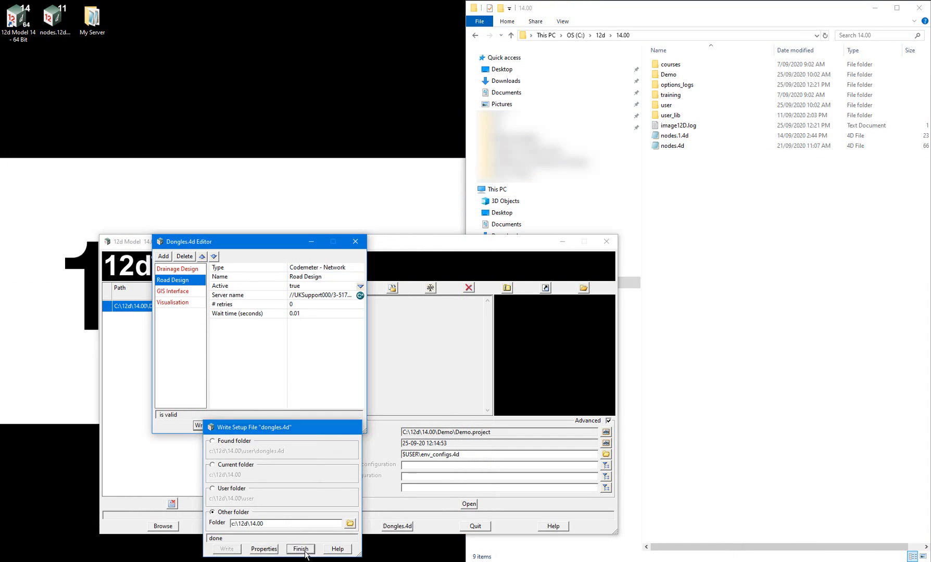
pyautogui.click(301, 550)
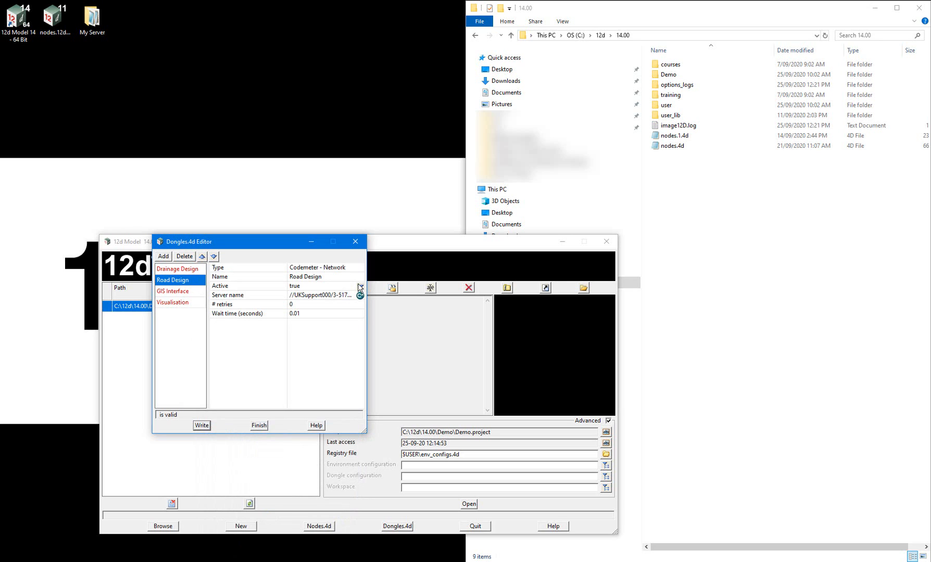
# - Write GIS Interface's dongles file to the 14.00 folder, rename it gis dongles.4d, and cut it
pyautogui.click(172, 291)
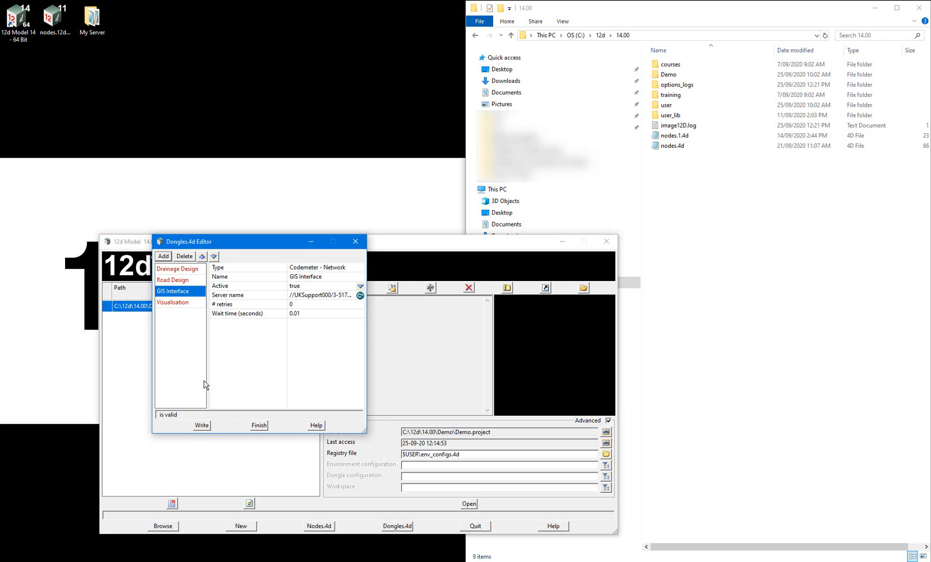
pyautogui.click(201, 426)
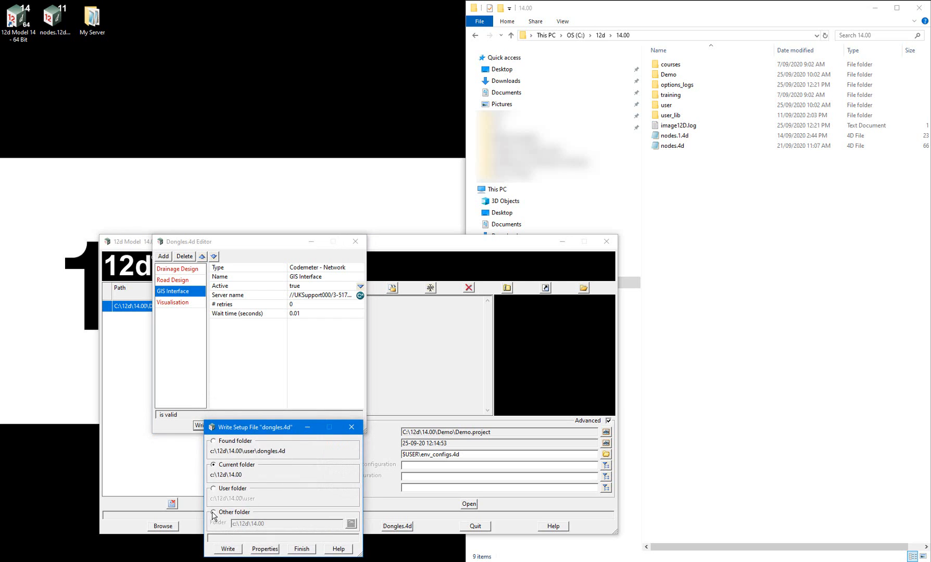
pyautogui.click(213, 513)
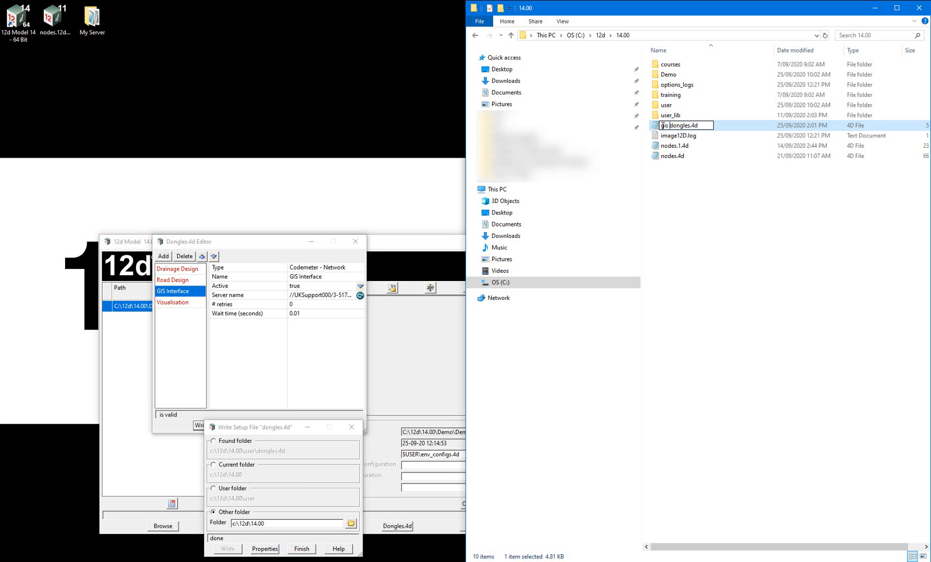
pyautogui.rightClick(676, 125)
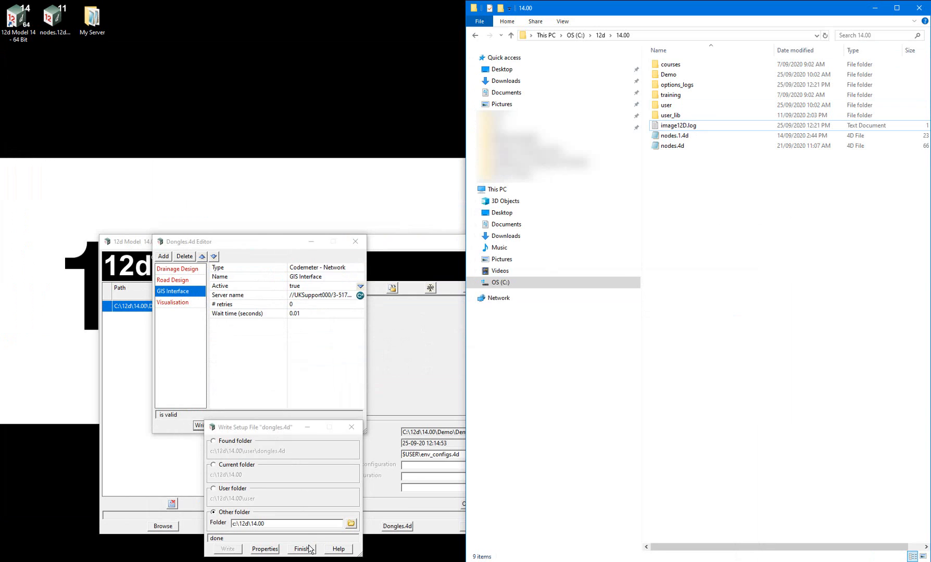
pyautogui.click(304, 549)
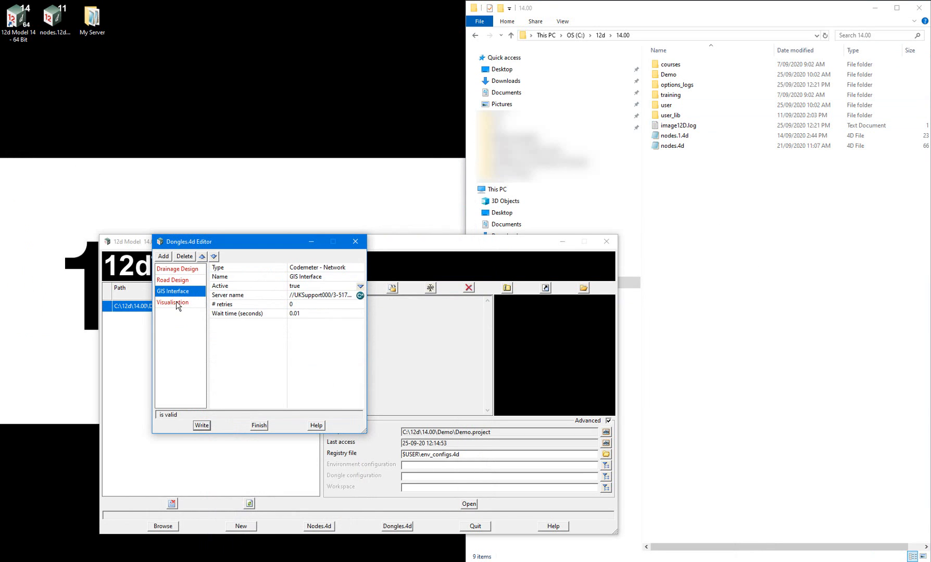
# - Set GIS Interface inactive and Visualisation active
pyautogui.click(360, 286)
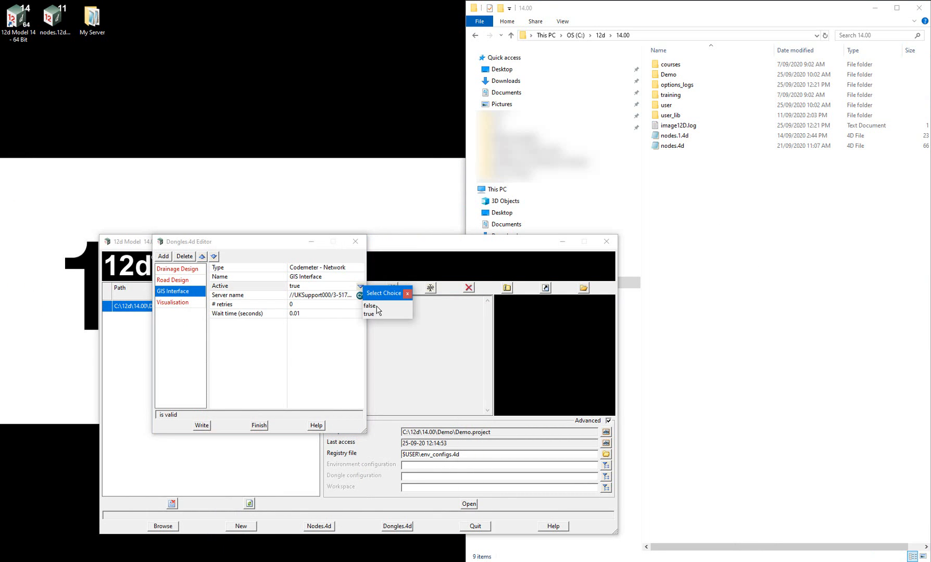
pyautogui.click(368, 307)
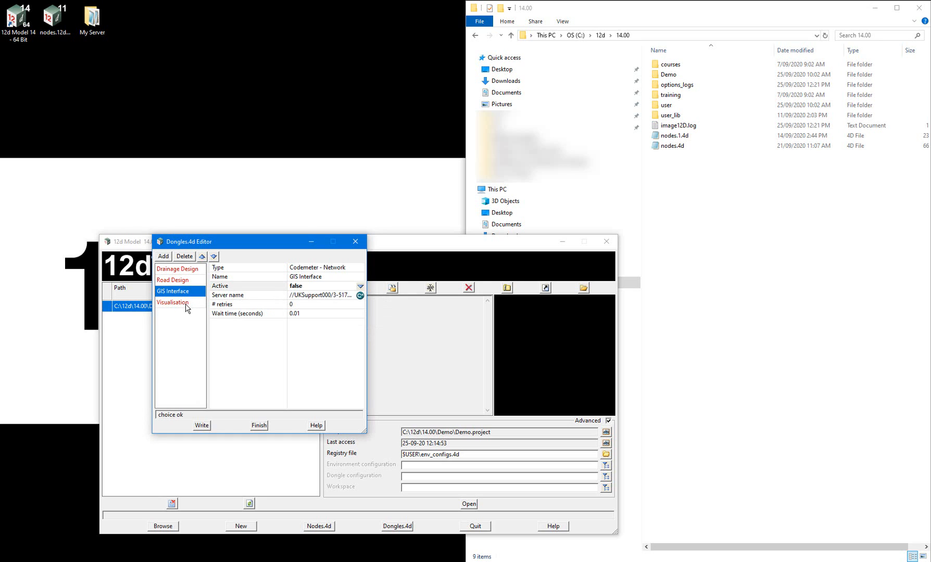
pyautogui.click(173, 303)
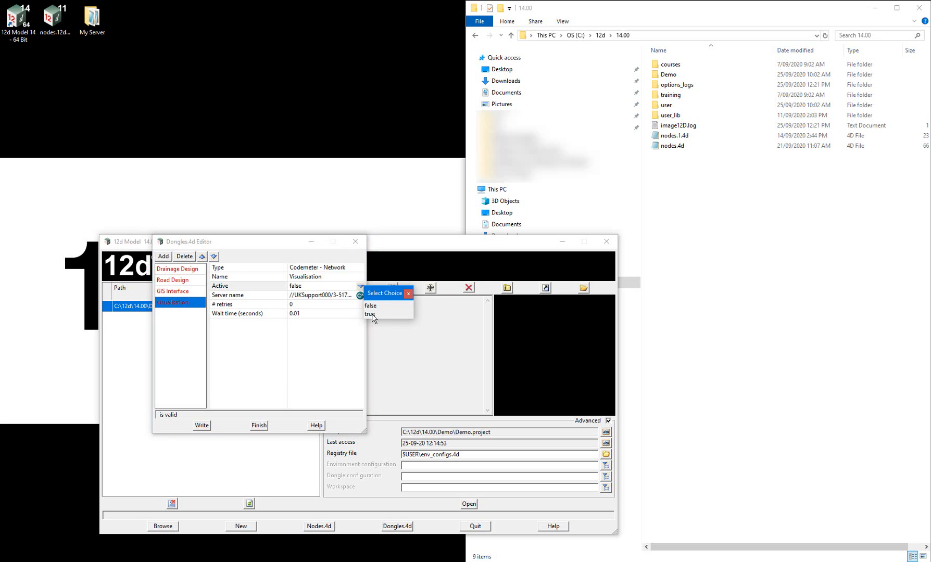
pyautogui.click(370, 315)
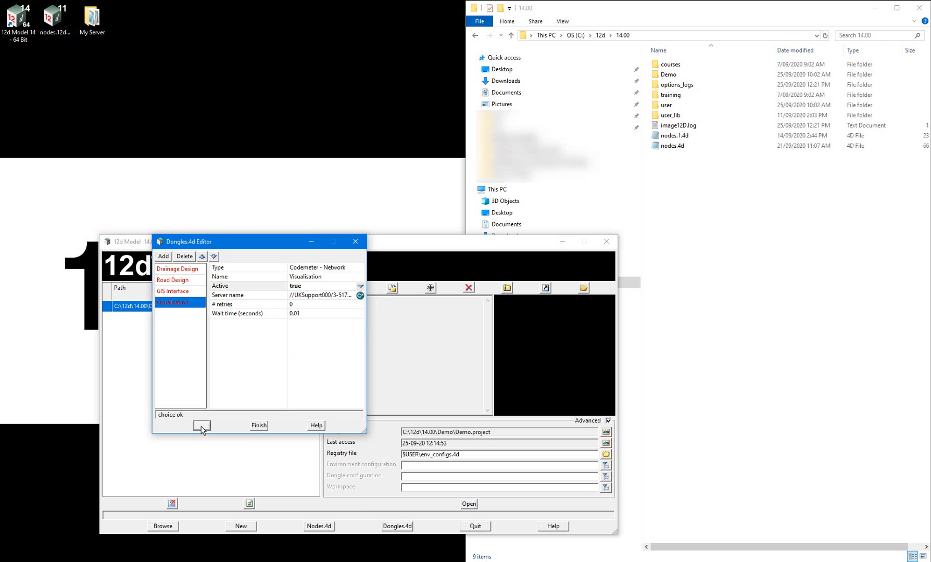
# - Write dongles.4d to 14.00, rename it visualisation dongles.4d, and cut it
pyautogui.click(202, 426)
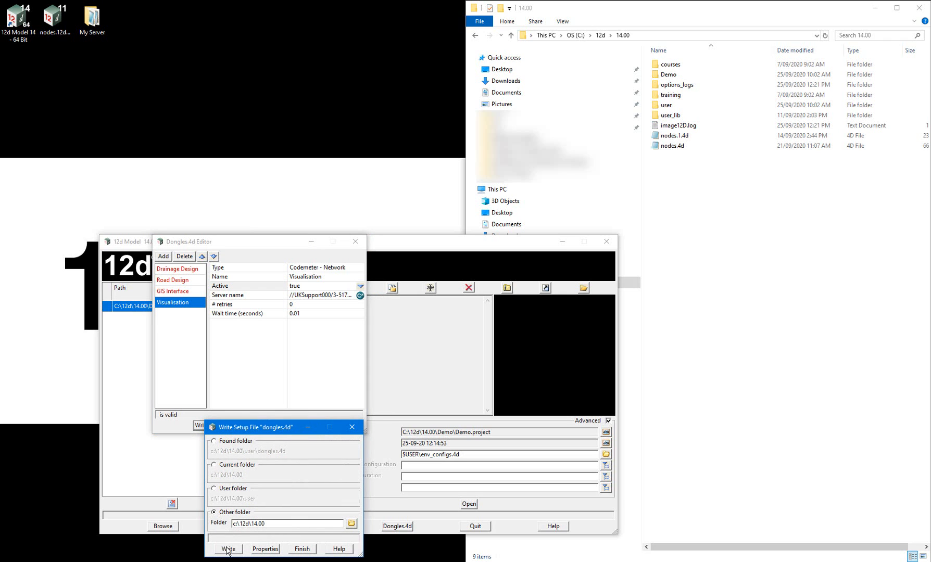
pyautogui.click(228, 549)
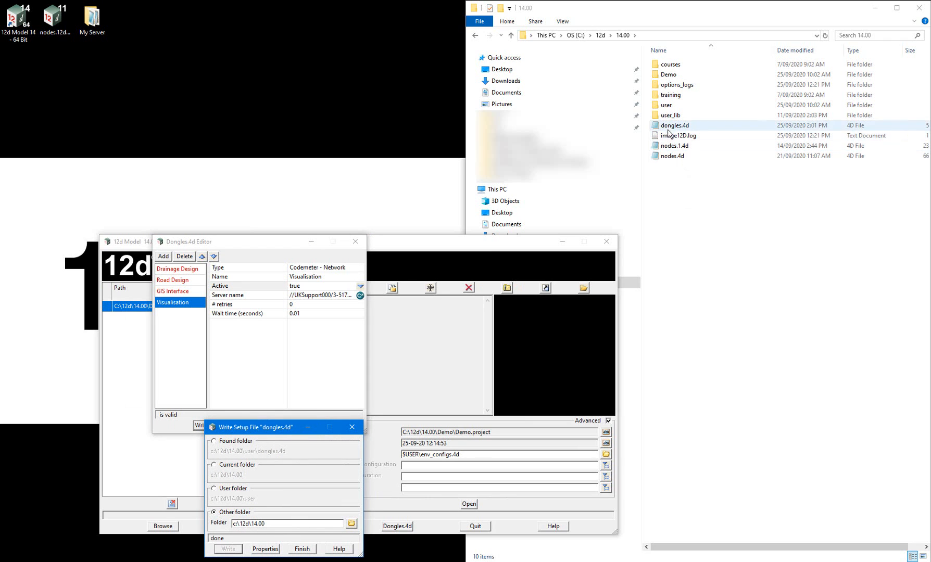
pyautogui.click(672, 125)
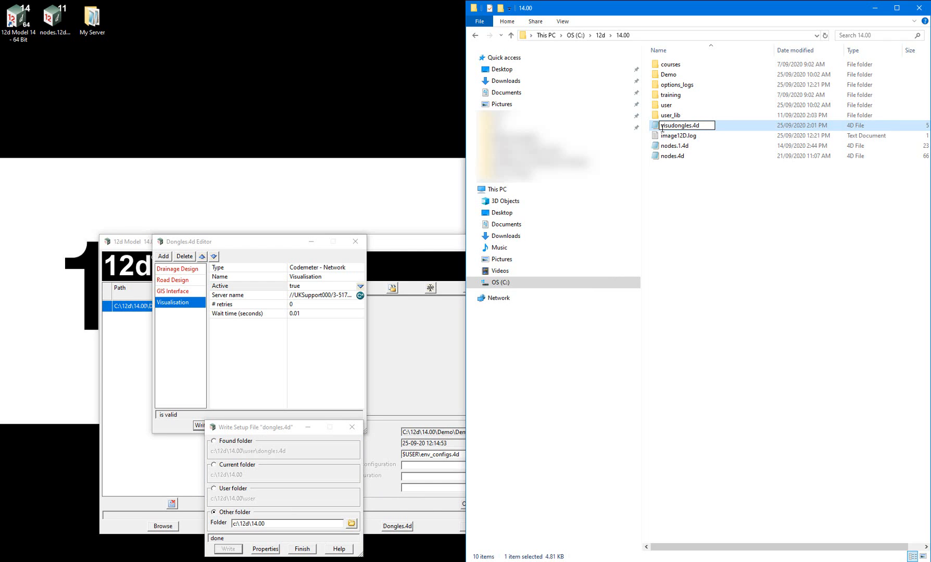
pyautogui.write('visualisaion')
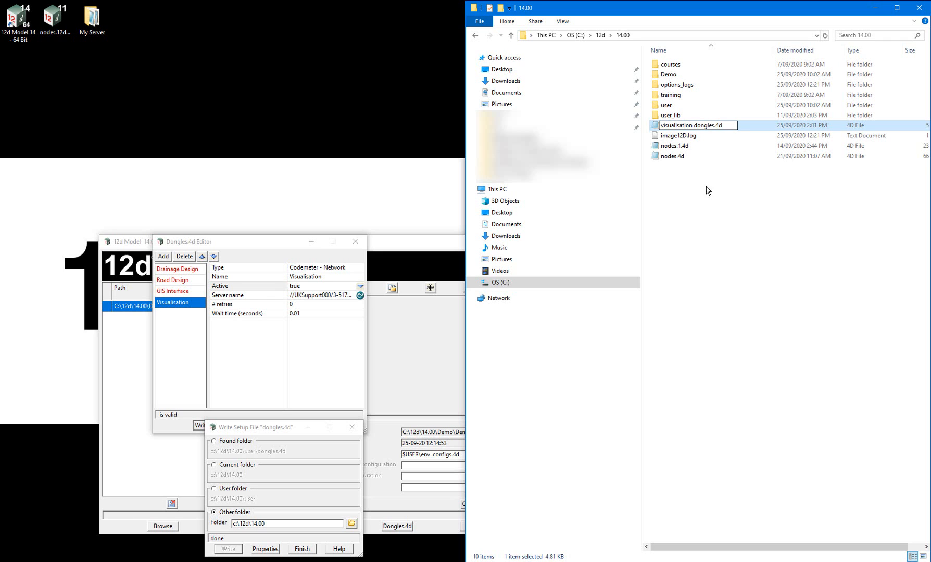
pyautogui.rightClick(674, 156)
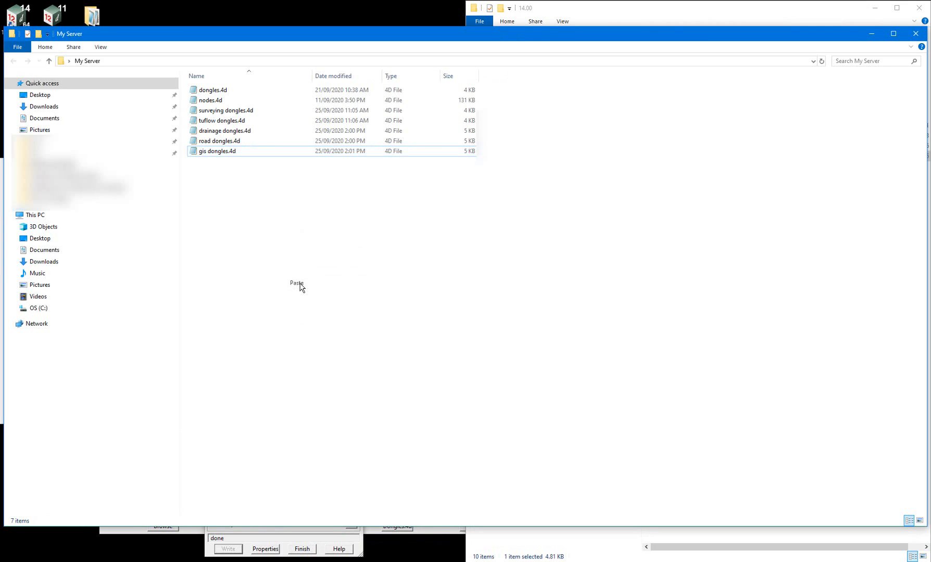
# - Paste visualisation dongles.4d into My Server, then finish the Write Setup File and Dongles.4d editors
pyautogui.click(296, 283)
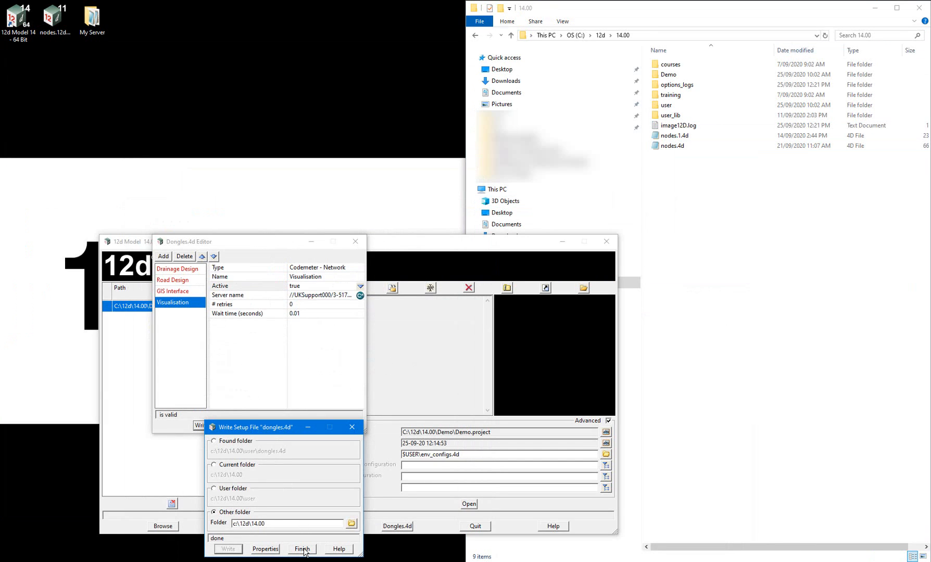
pyautogui.click(302, 550)
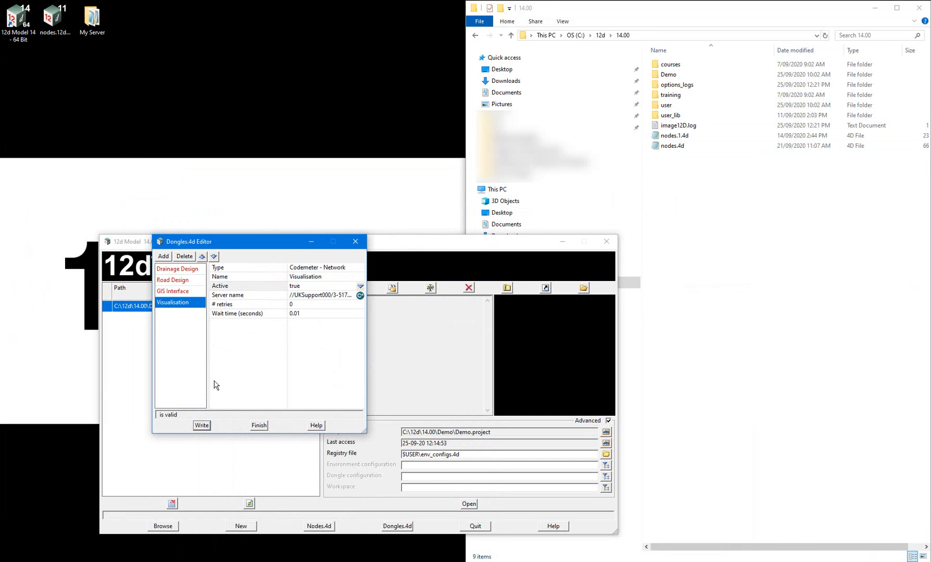
pyautogui.click(259, 426)
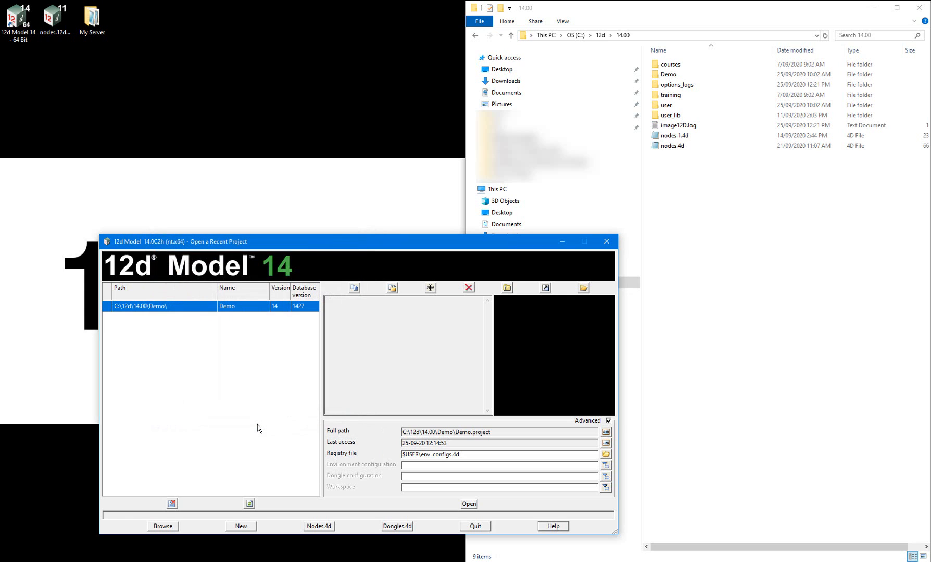